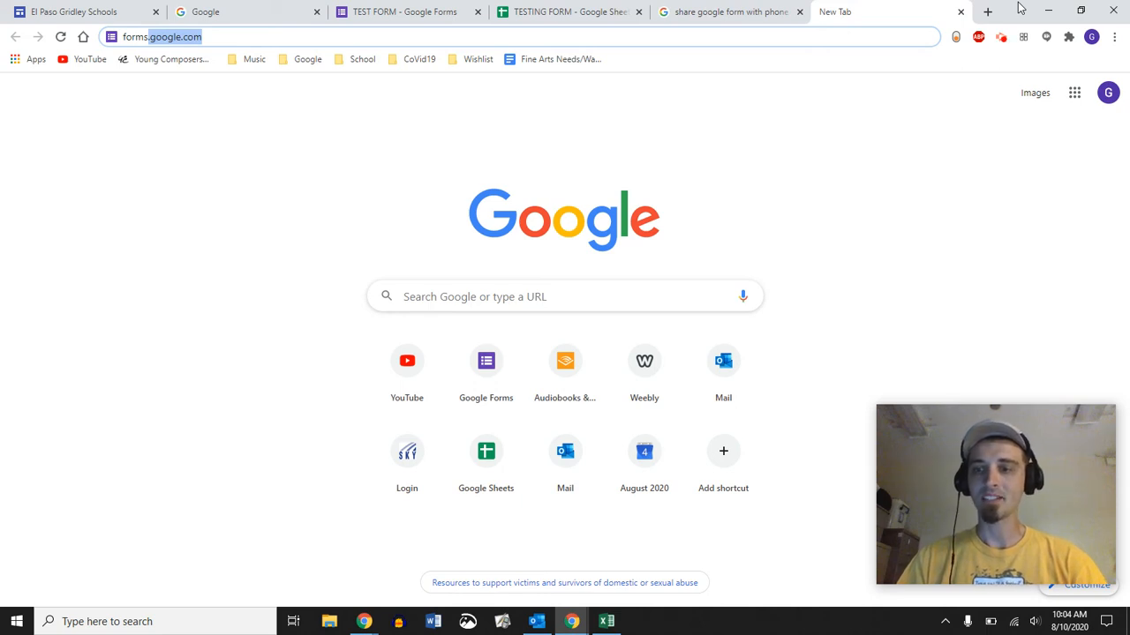
{"action": "mouse_move", "coordinate": [1013, 9]}
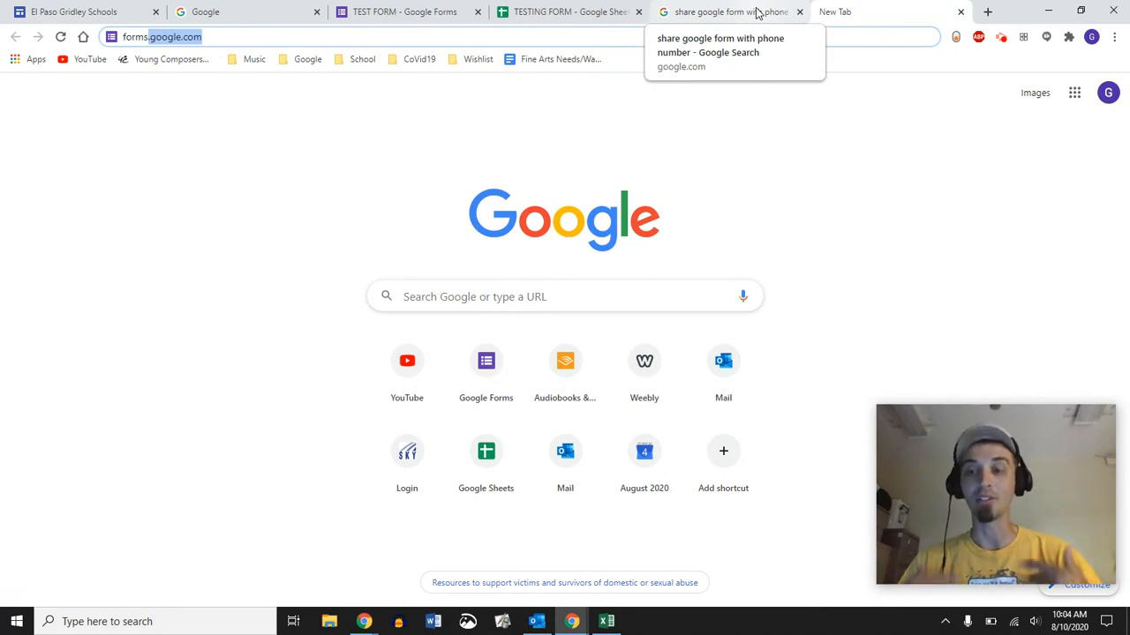
- Open Google Forms from the shortcut in the new Chrome tab
{"action": "left_click", "coordinate": [719, 51]}
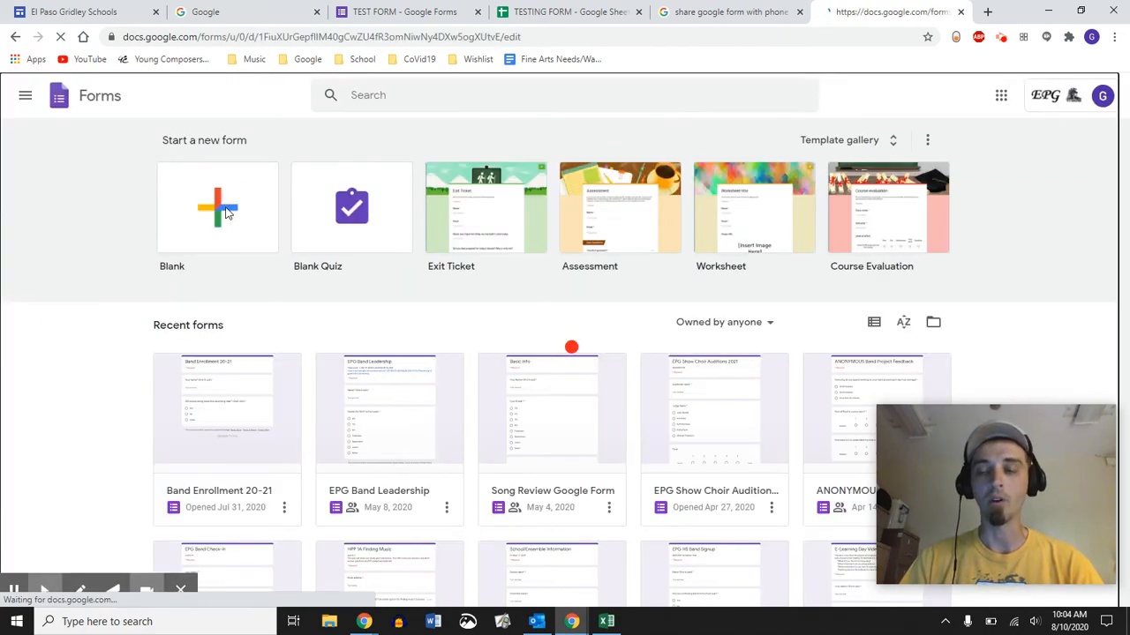
- Create a blank form titled 'TITLE' with the description 'DESCRIPTION'
{"action": "left_click", "coordinate": [218, 207]}
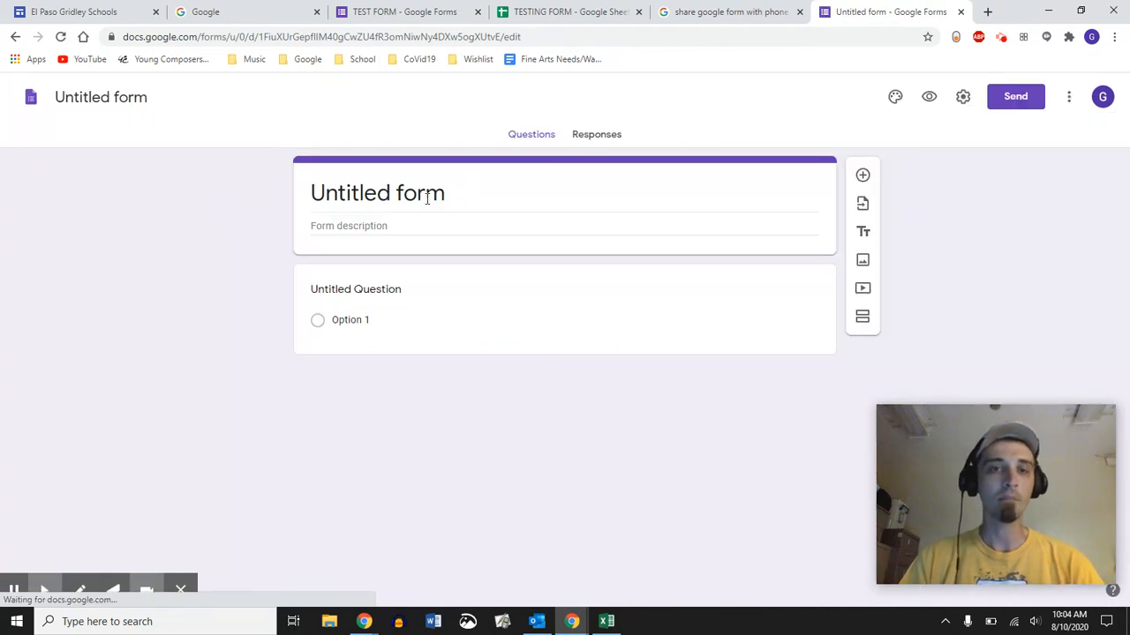
{"action": "type", "text": "TITLE"}
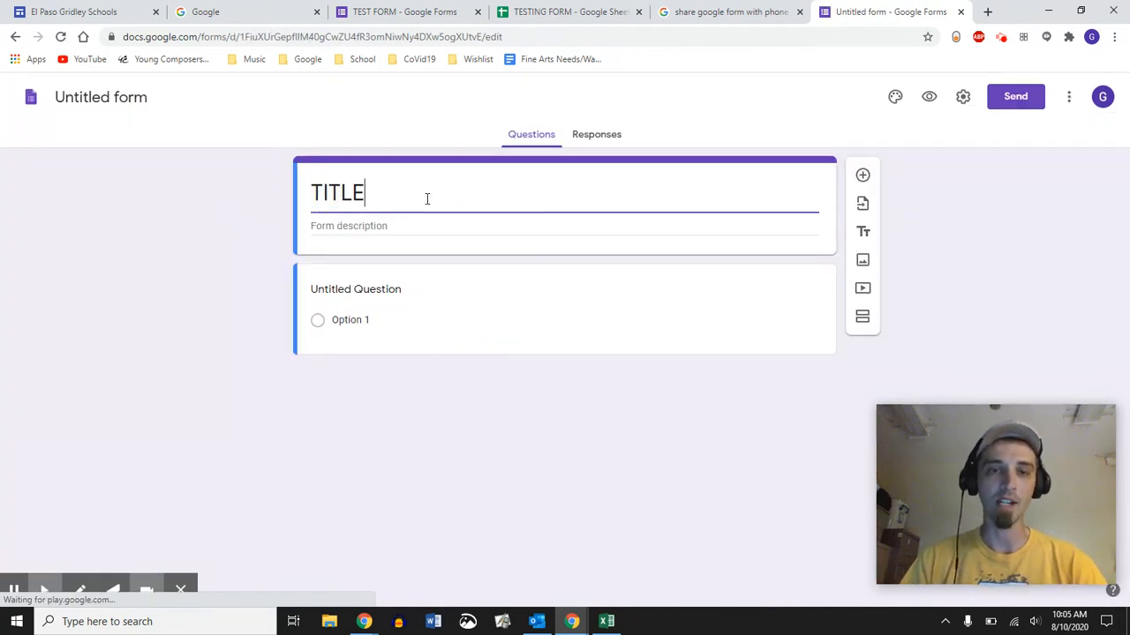
{"action": "left_click", "coordinate": [384, 227]}
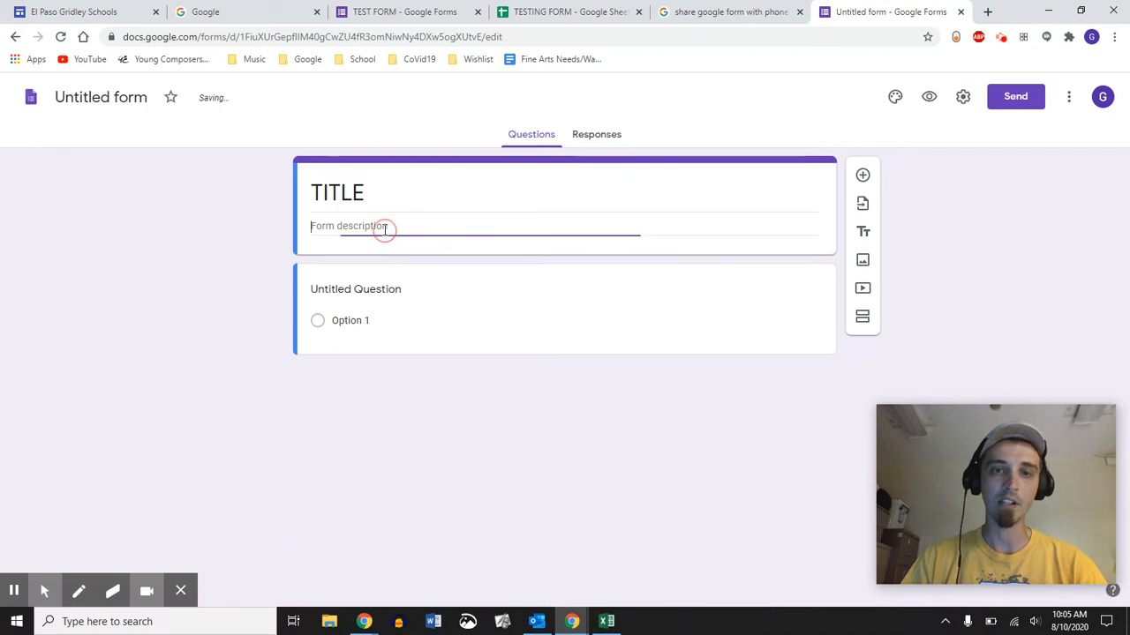
{"action": "type", "text": "DESCRIPT"}
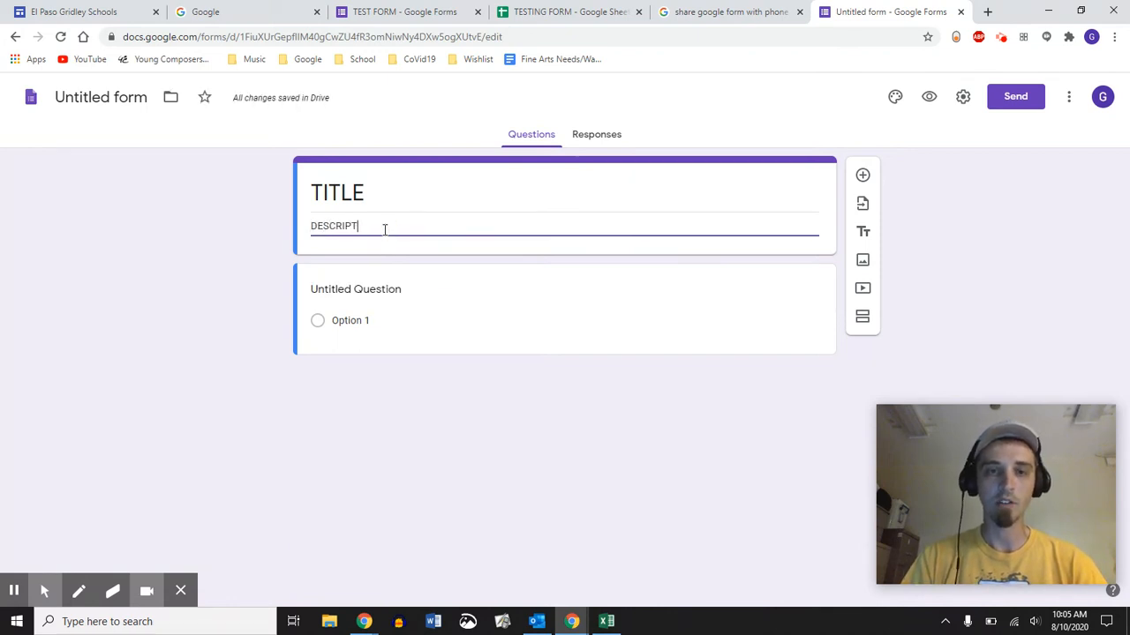
{"action": "type", "text": "ION"}
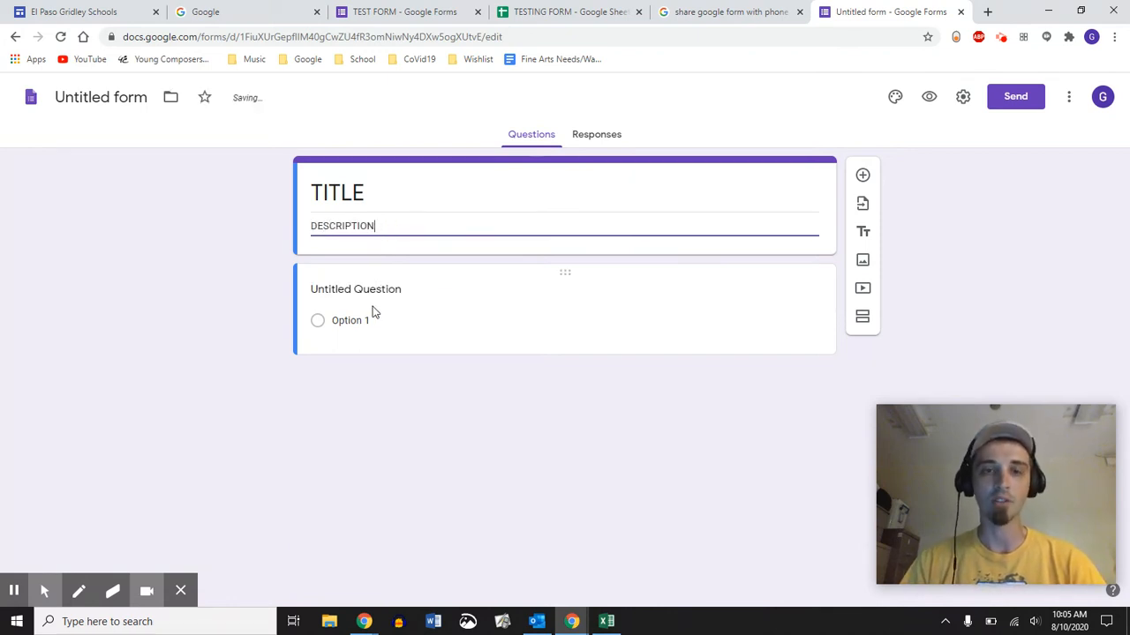
- Make the first question 'Name' a required short answer, then add a second question
{"action": "left_click", "coordinate": [355, 288]}
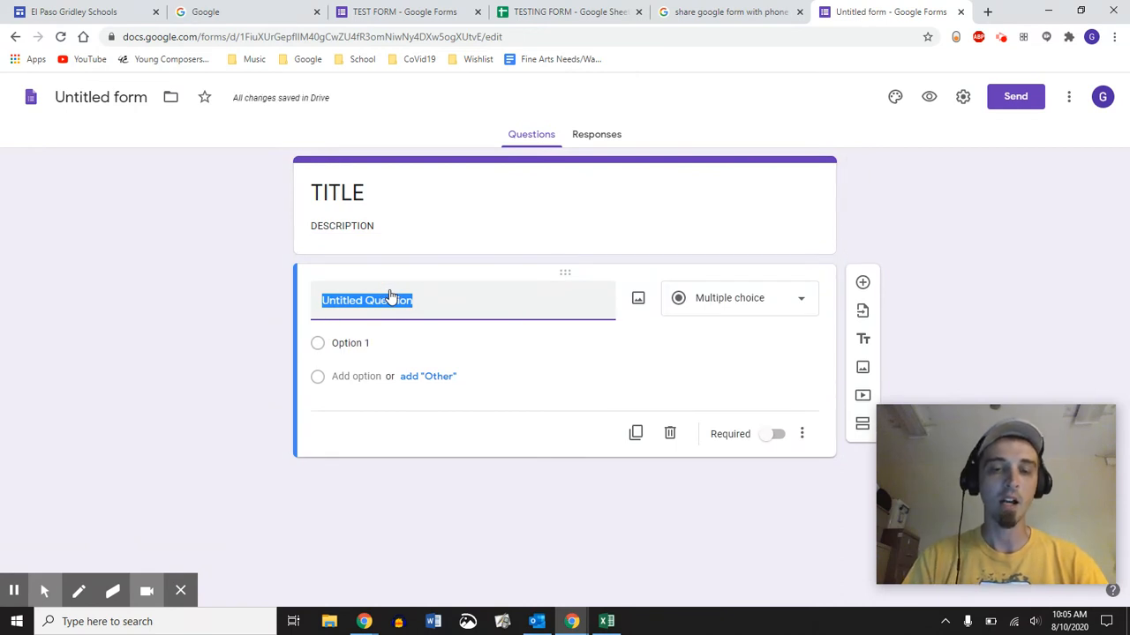
{"action": "type", "text": "Name"}
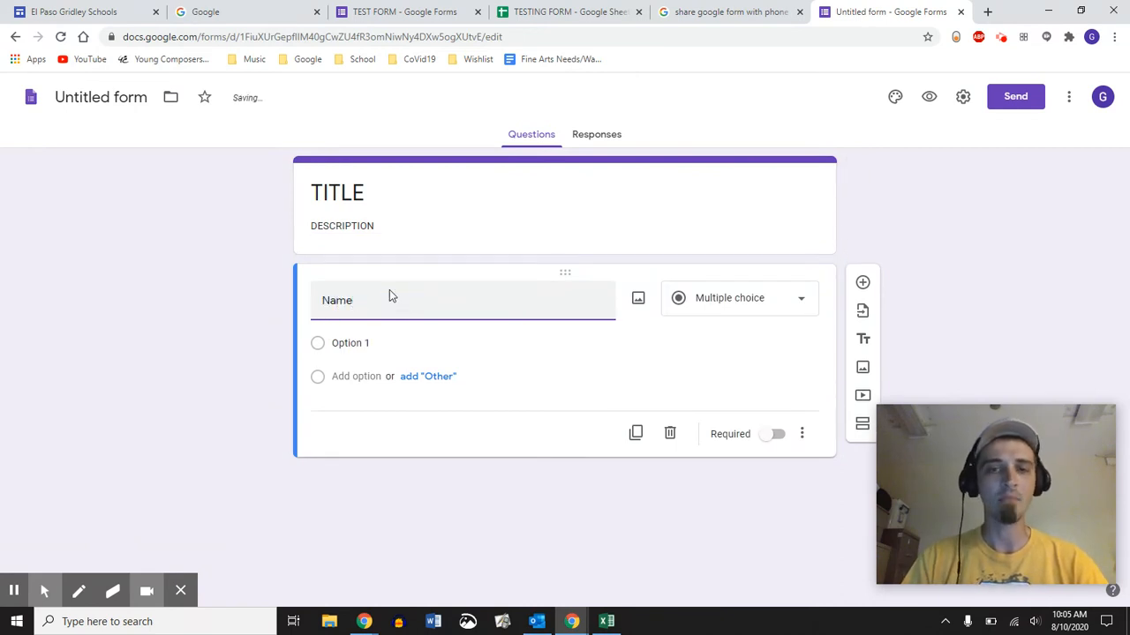
{"action": "left_click", "coordinate": [737, 297]}
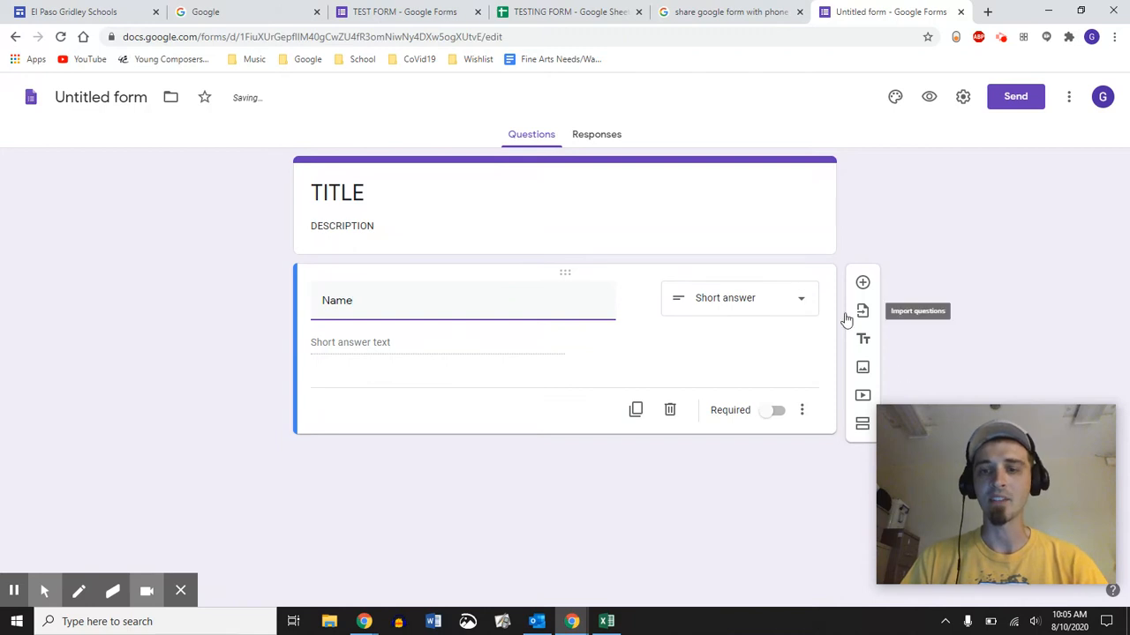
{"action": "left_click", "coordinate": [773, 411]}
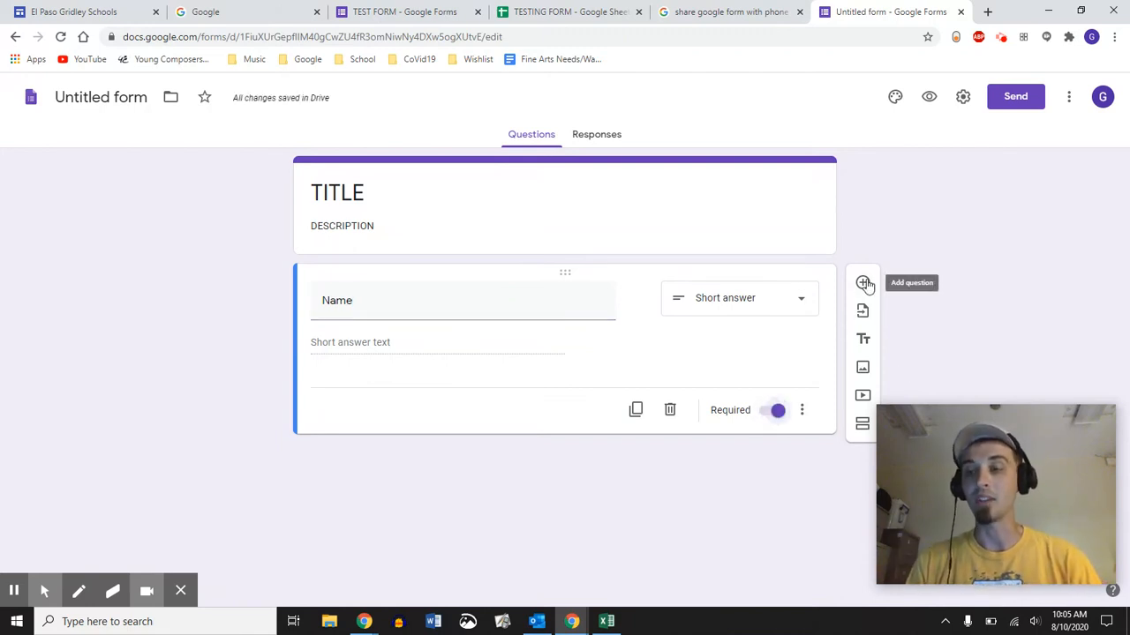
{"action": "left_click", "coordinate": [862, 282]}
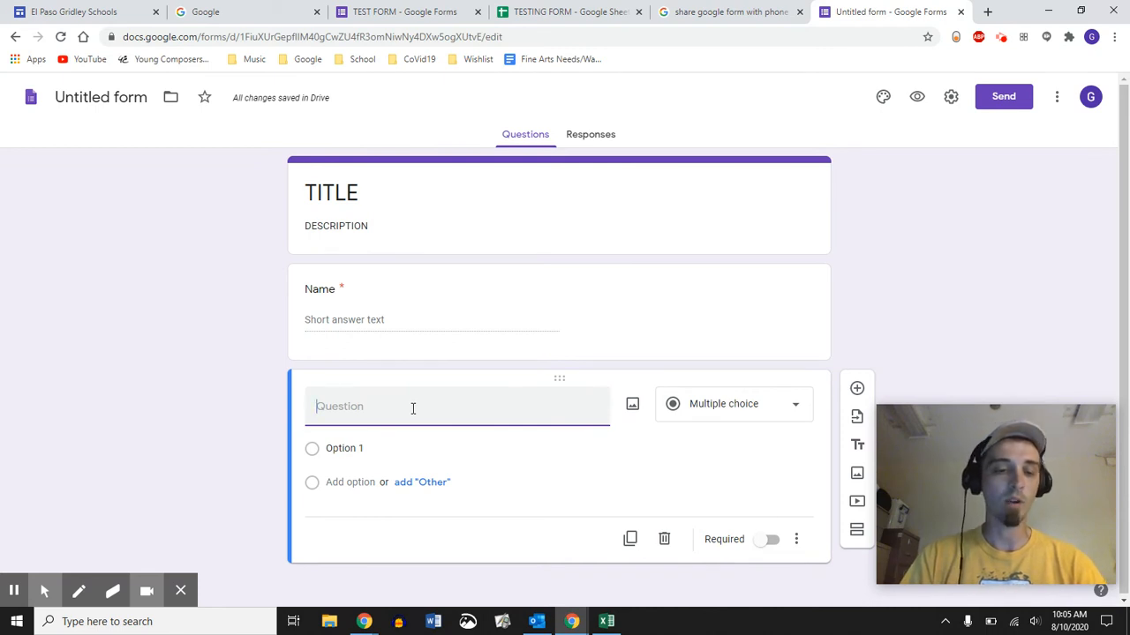
- Title the second question 'Submit a video of you practicing the concert F Major scale in 8th notes.'
{"action": "type", "text": "Pl"}
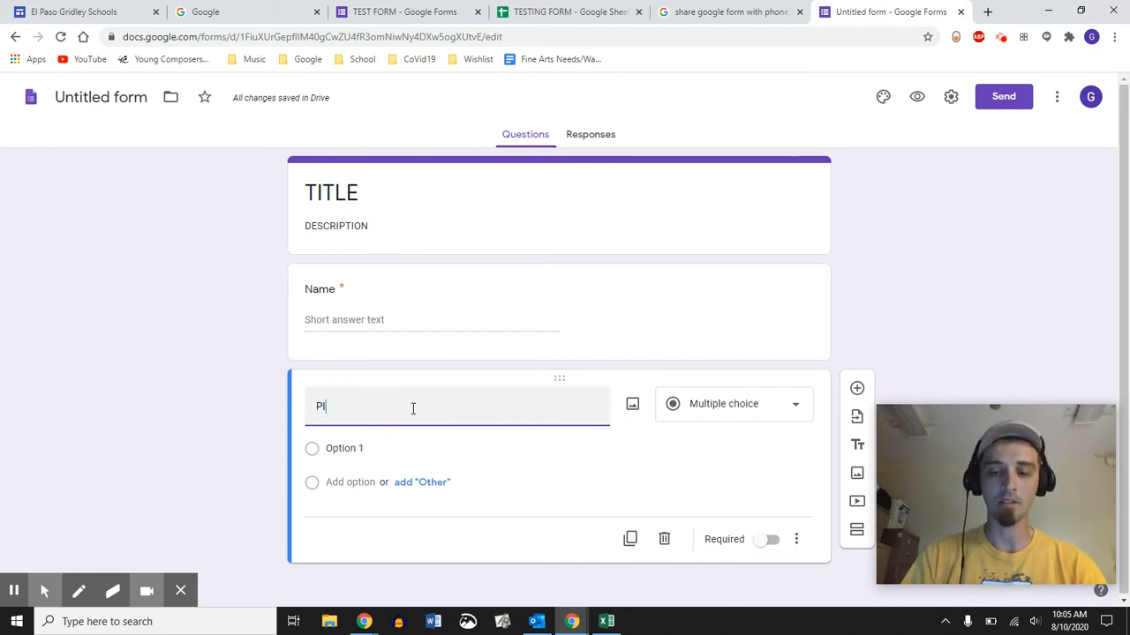
{"action": "type", "text": "Submit a video of"}
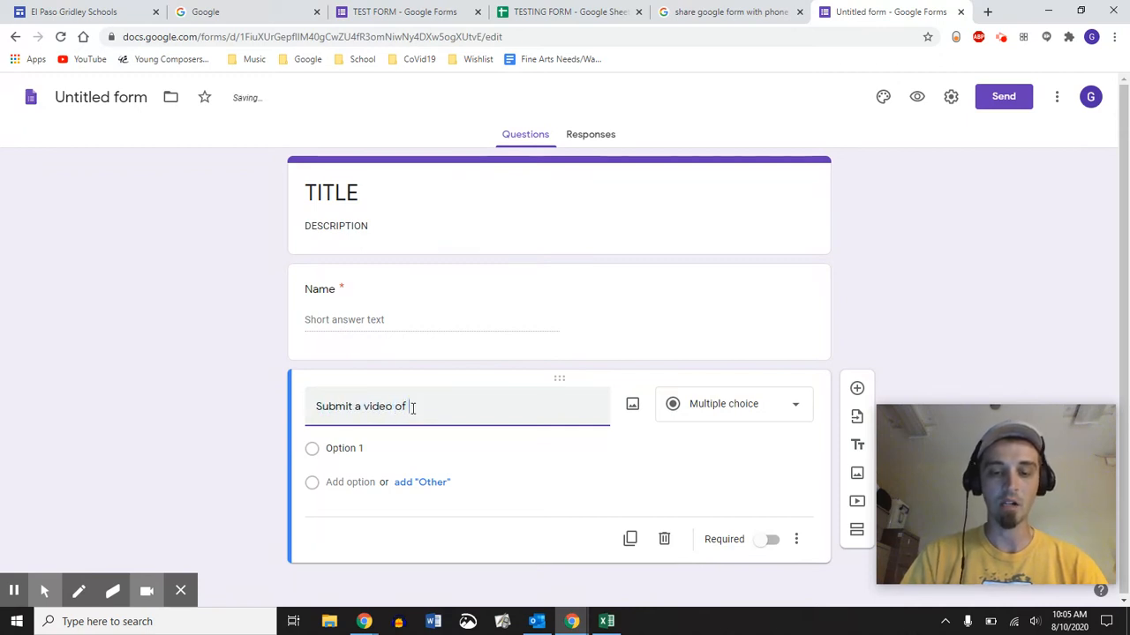
{"action": "type", "text": "you practicin gth"}
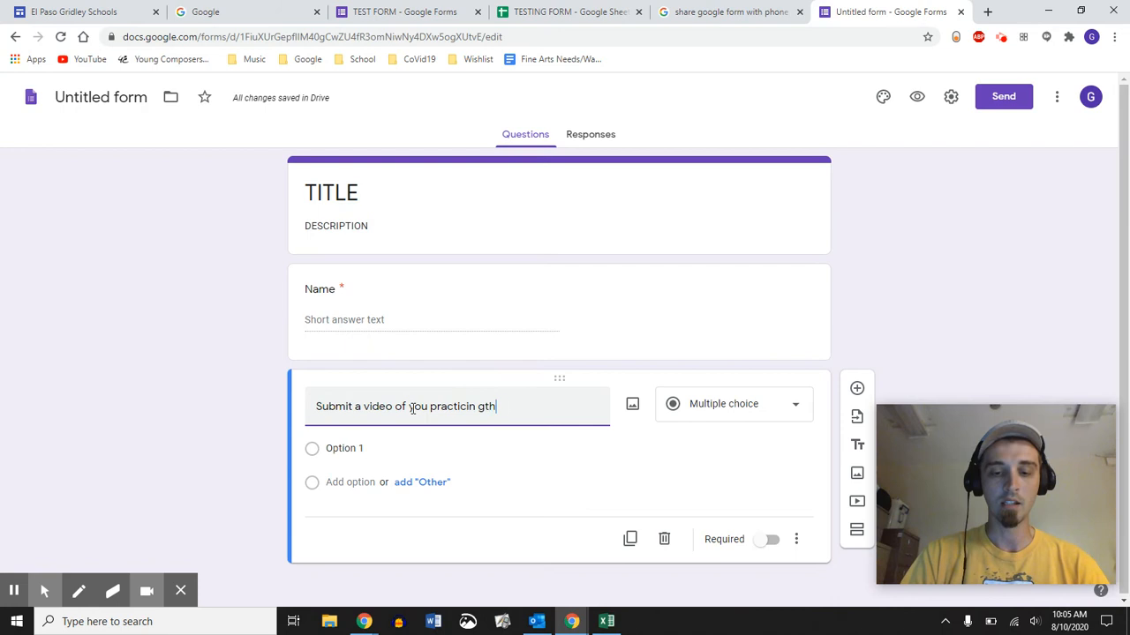
{"action": "type", "text": "e concert"}
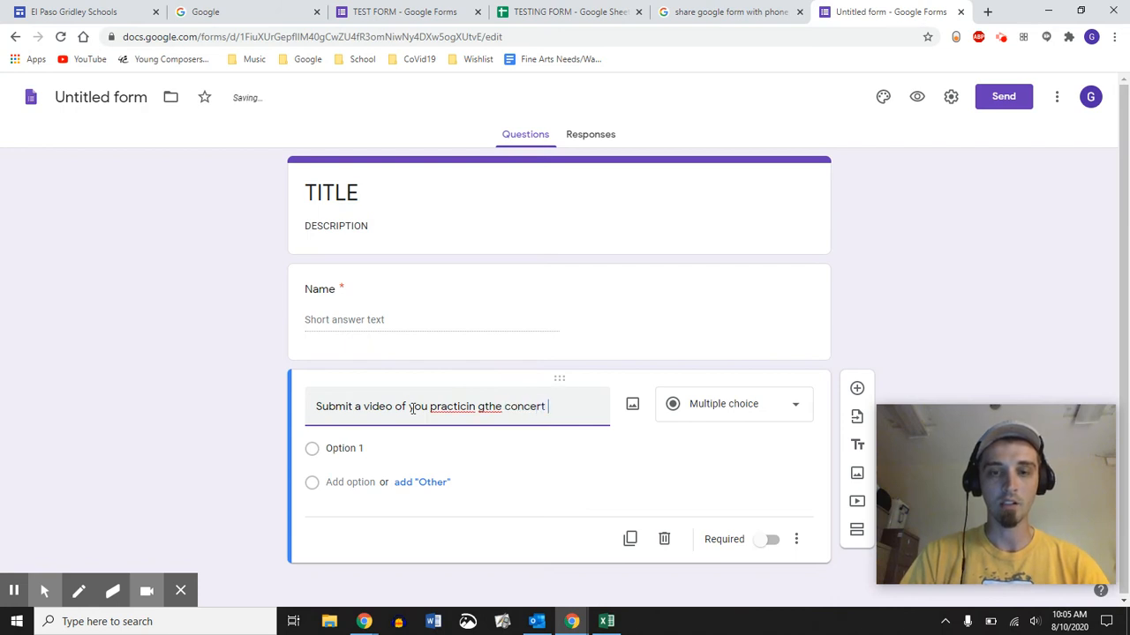
{"action": "type", "text": "F MAjor scale in"}
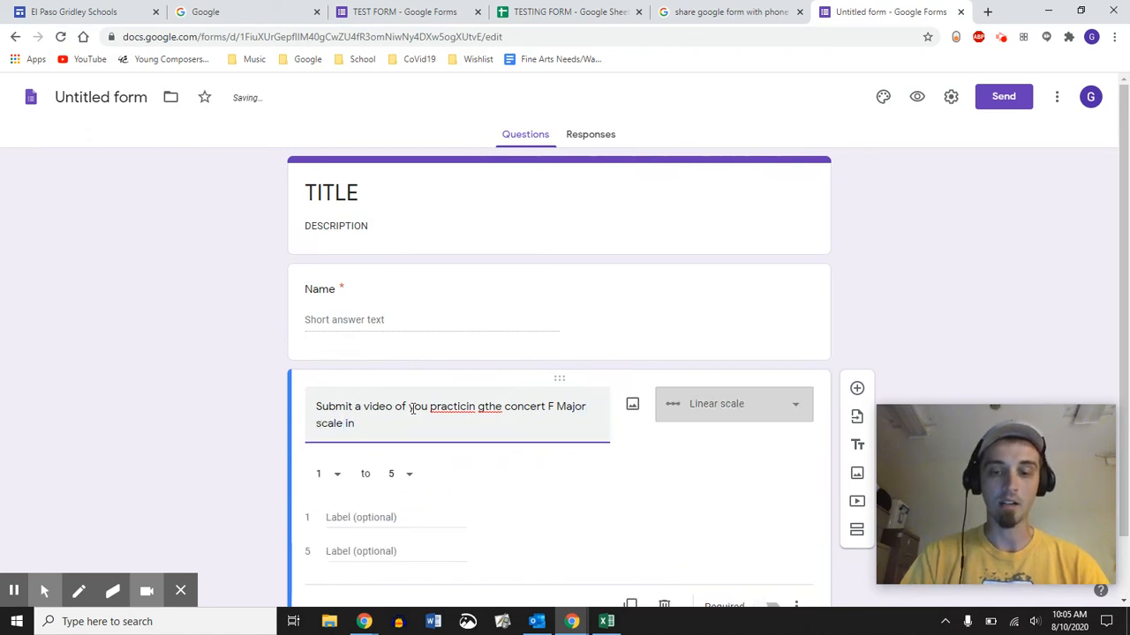
{"action": "type", "text": "8th notes."}
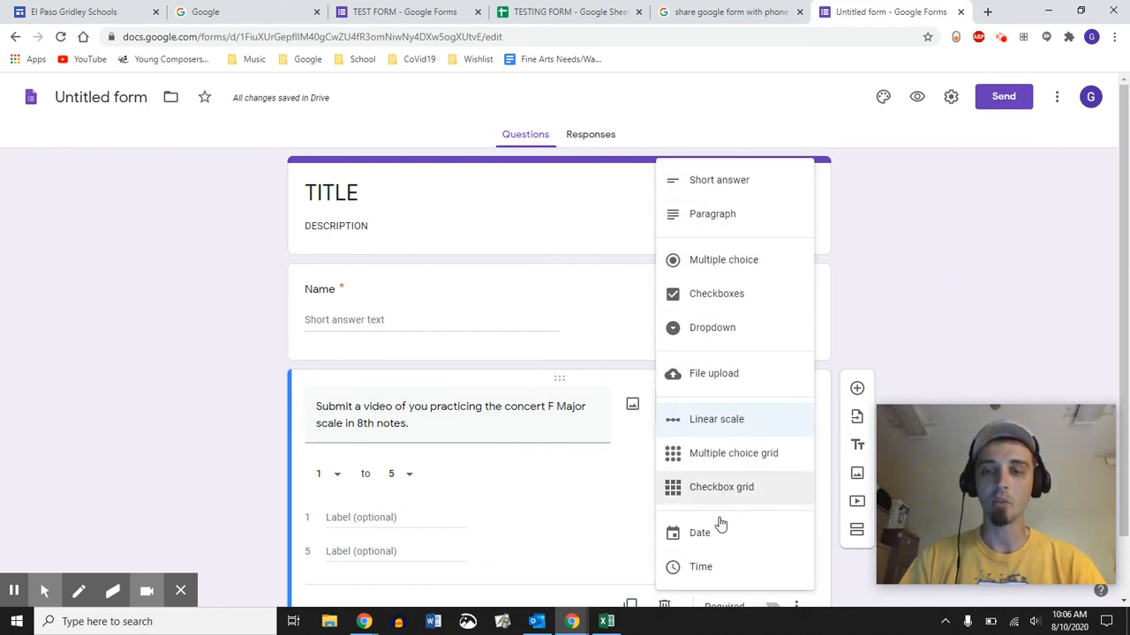
{"action": "mouse_move", "coordinate": [721, 373]}
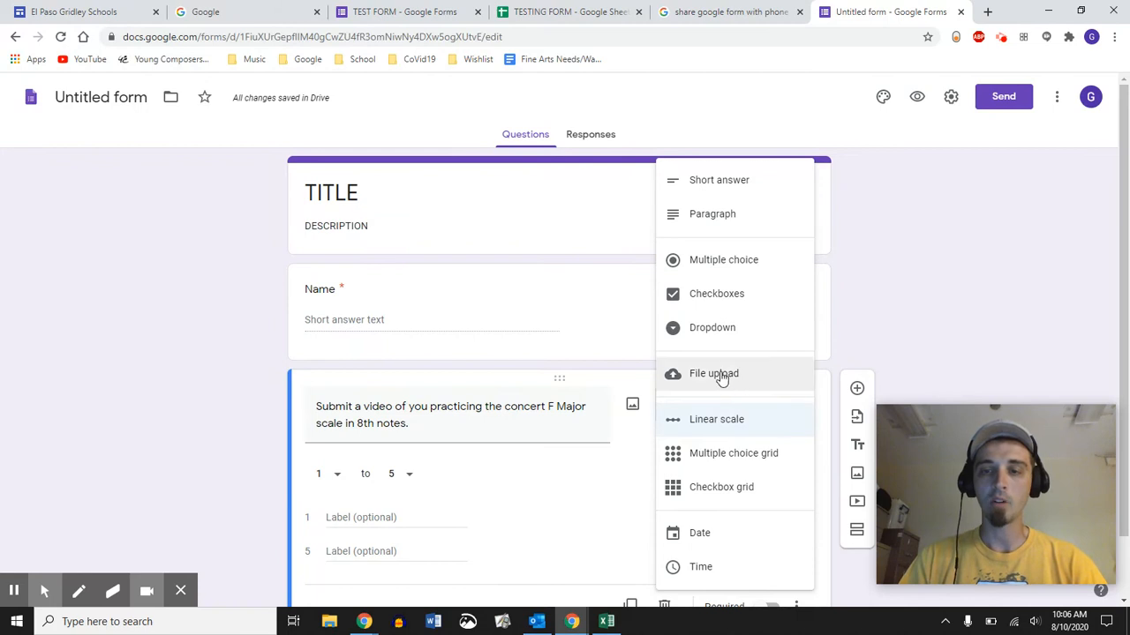
- Change the video question to File upload and accept the Drive upload notice
{"action": "left_click", "coordinate": [713, 374]}
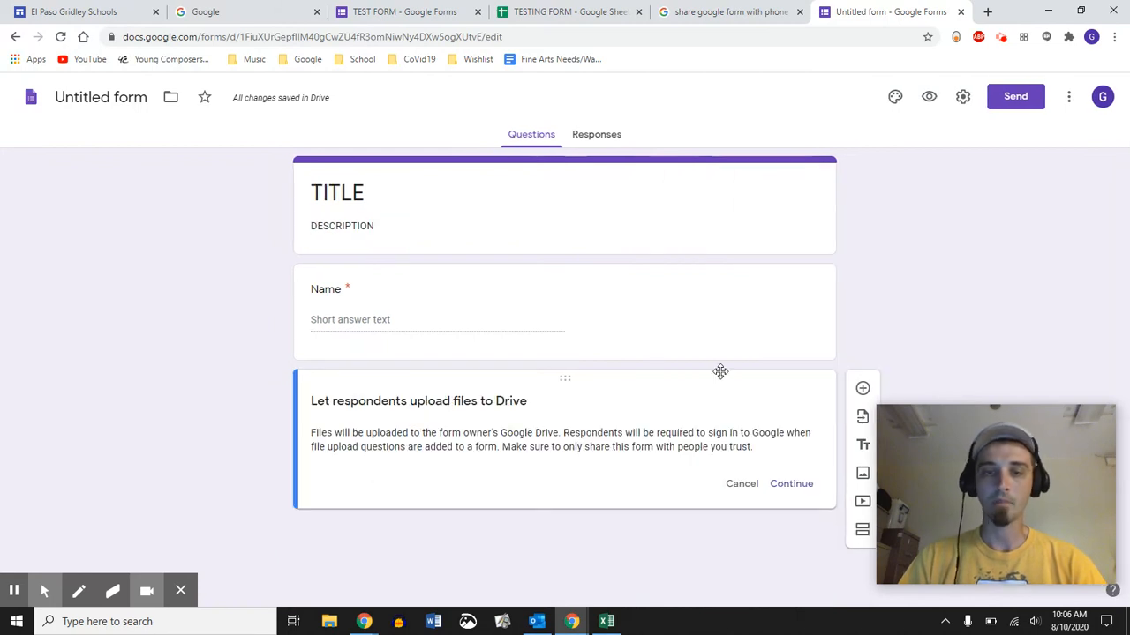
{"action": "mouse_move", "coordinate": [384, 434]}
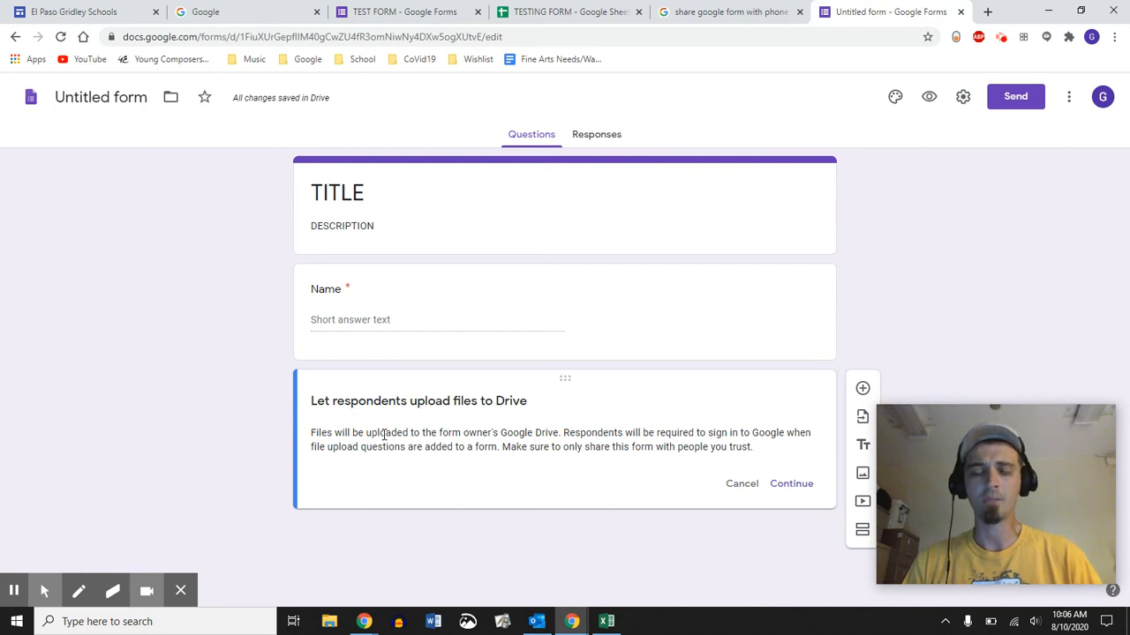
{"action": "left_click", "coordinate": [791, 484]}
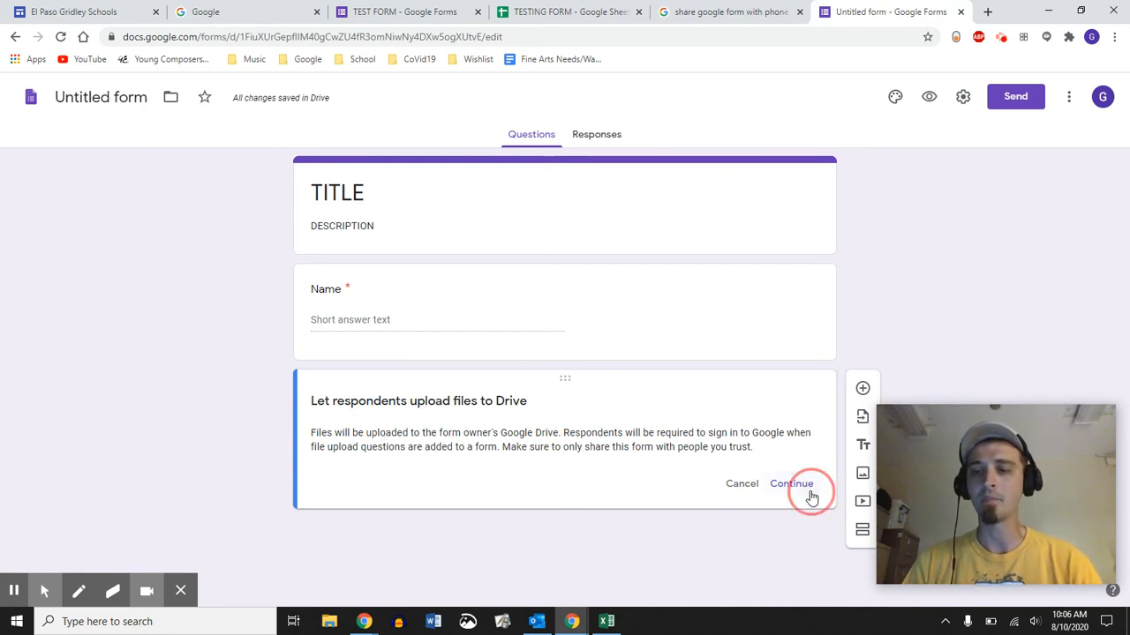
{"action": "left_click", "coordinate": [791, 484]}
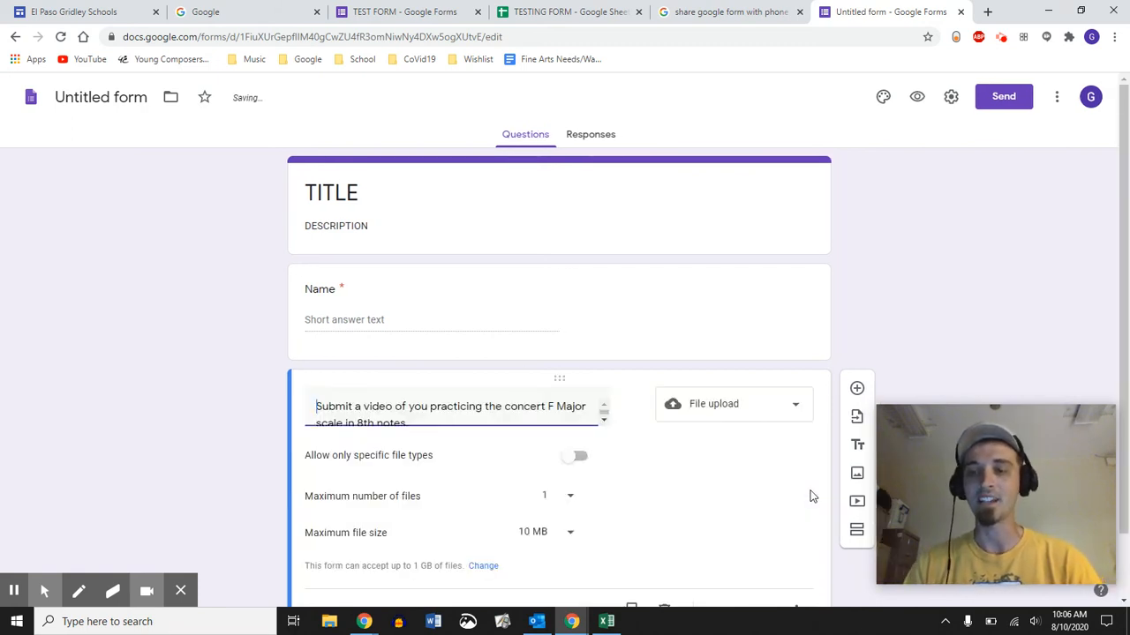
- Restrict the video question to Video files only, allowing up to 5 files
{"action": "scroll", "scroll_direction": "down", "scroll_amount": 3}
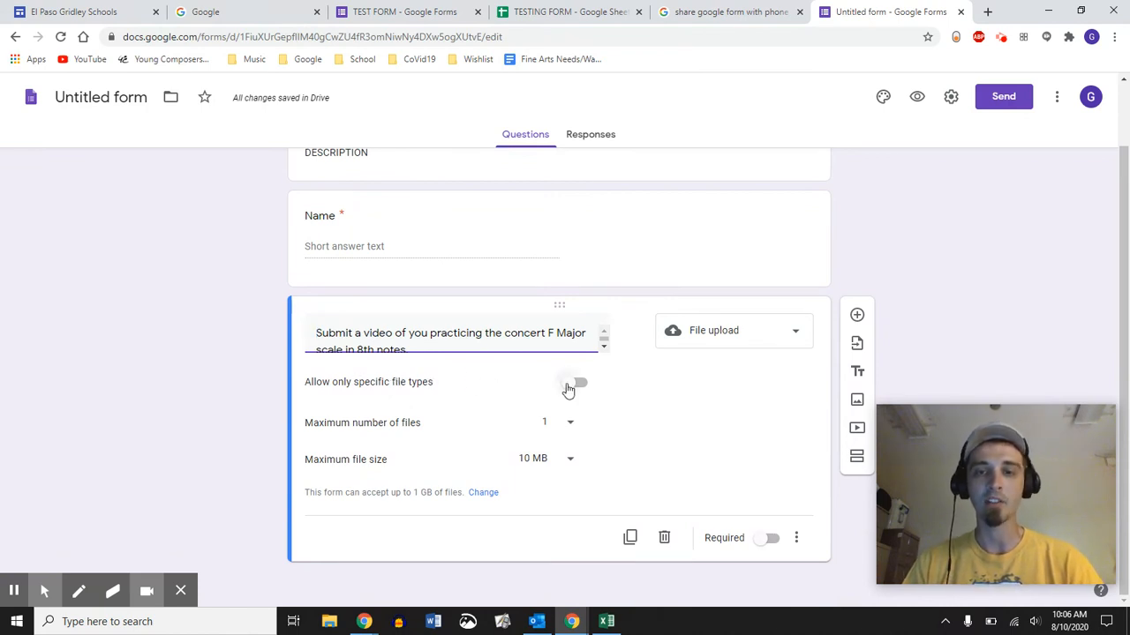
{"action": "left_click", "coordinate": [575, 382]}
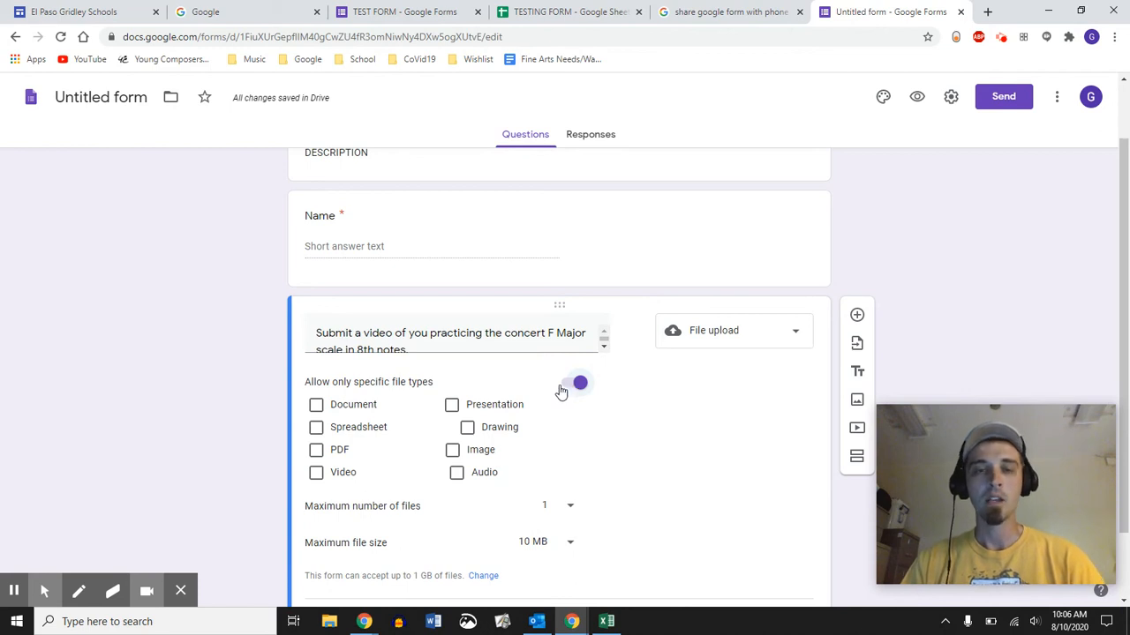
{"action": "left_click", "coordinate": [316, 472]}
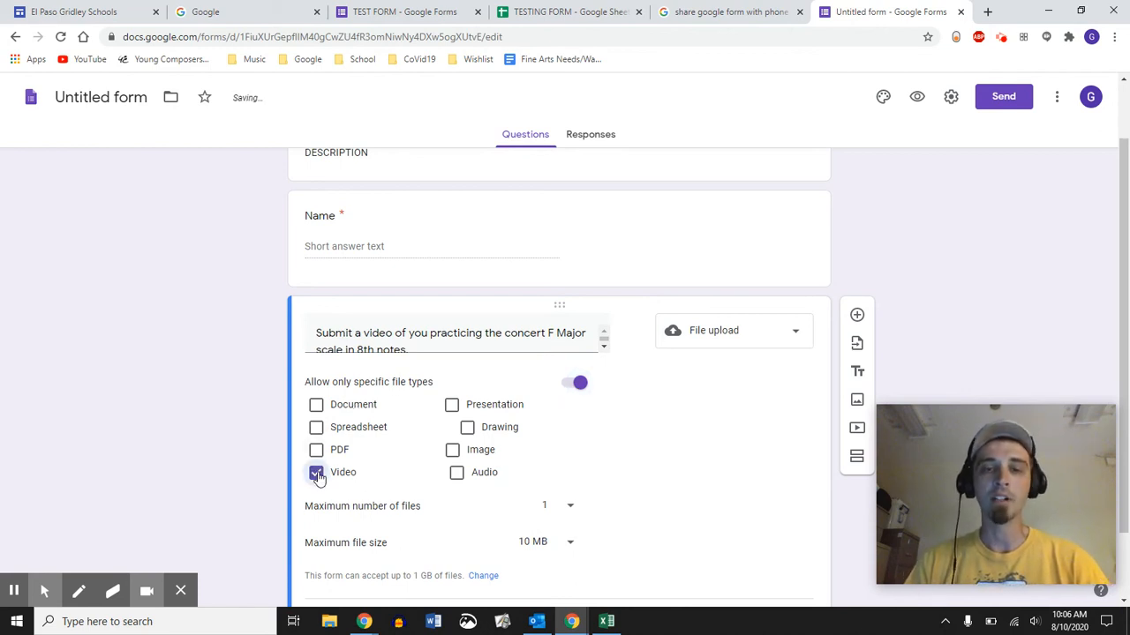
{"action": "left_click", "coordinate": [316, 473]}
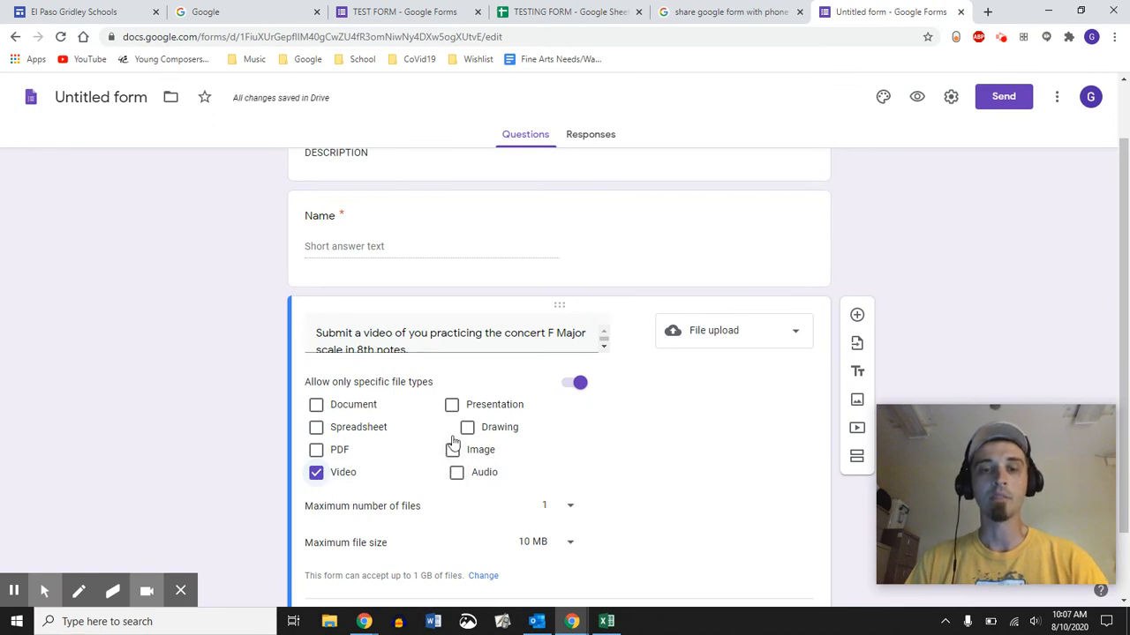
{"action": "mouse_move", "coordinate": [457, 477]}
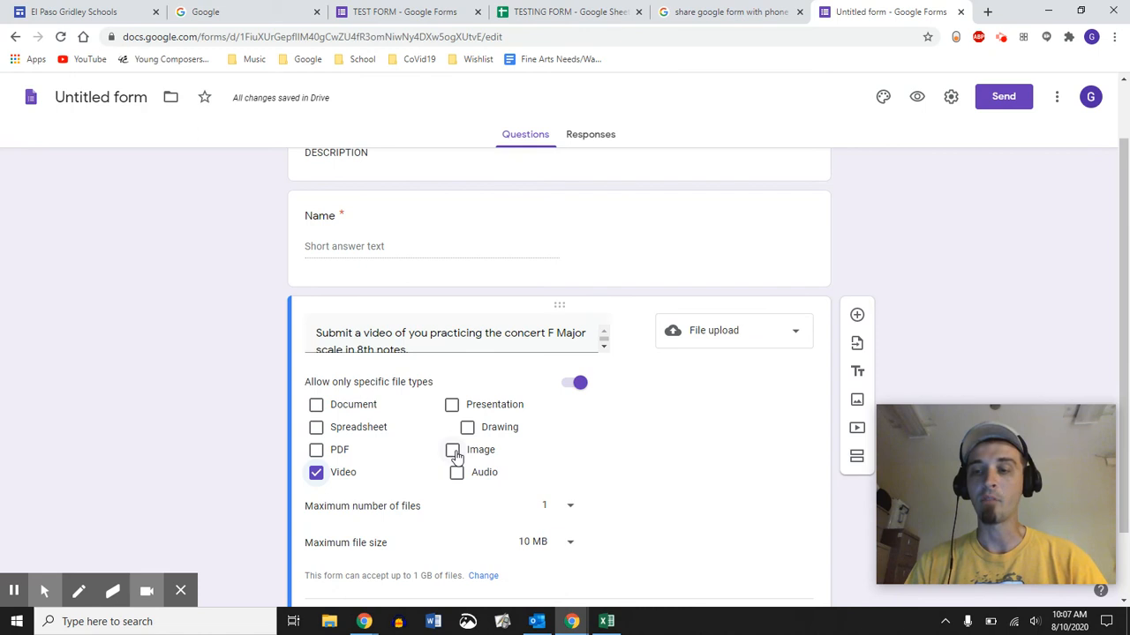
{"action": "scroll", "scroll_direction": "down", "scroll_amount": 3}
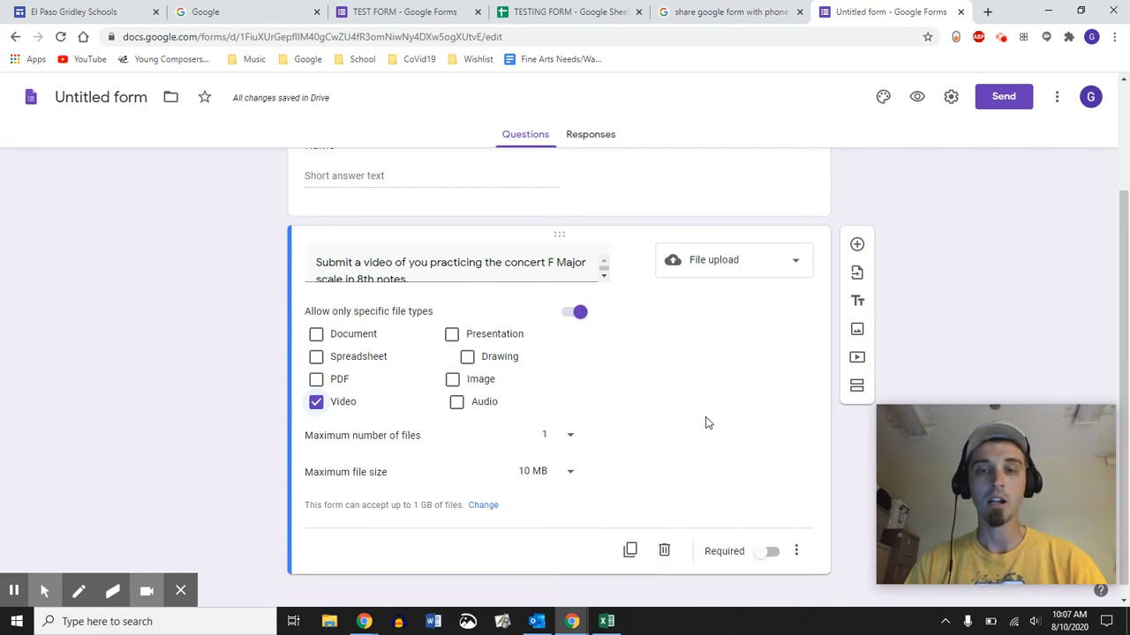
{"action": "mouse_move", "coordinate": [459, 401]}
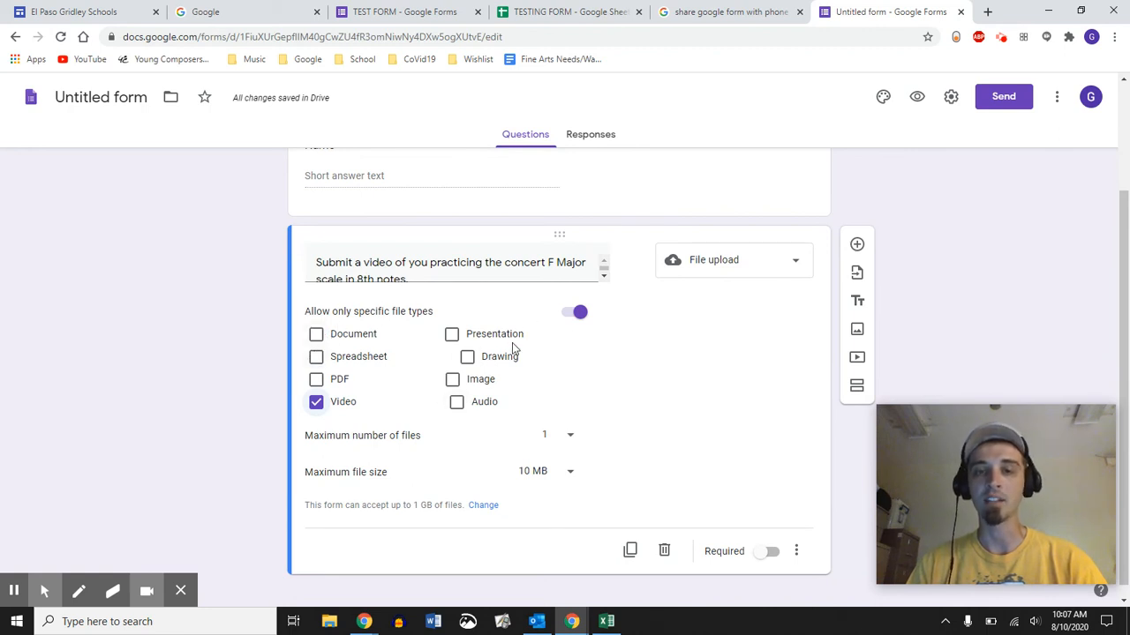
{"action": "mouse_move", "coordinate": [416, 441]}
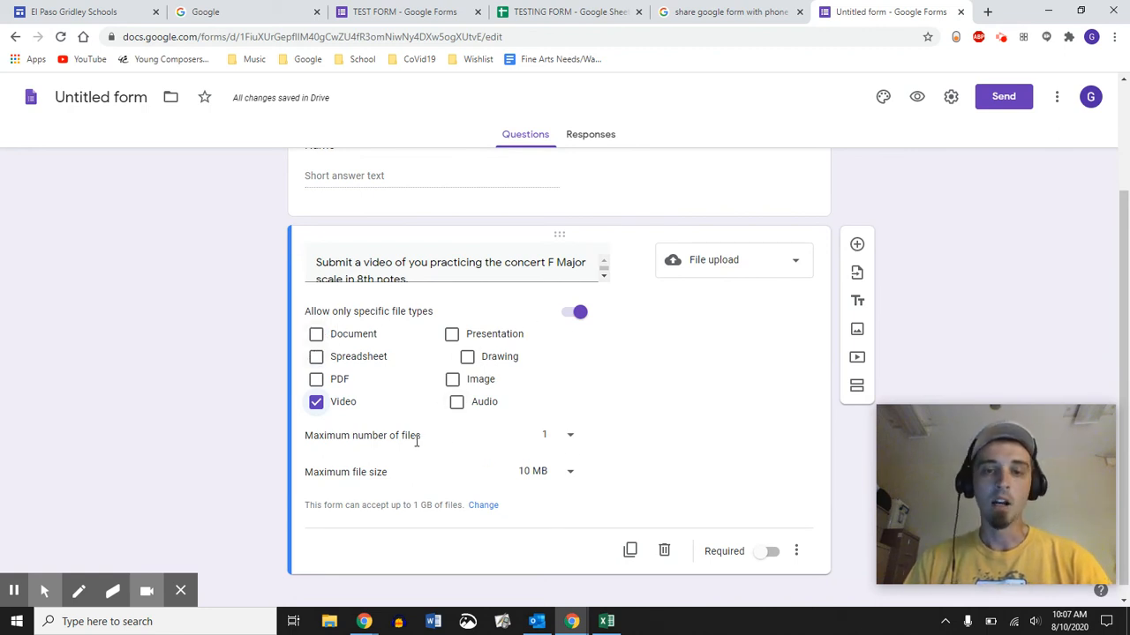
{"action": "left_click", "coordinate": [547, 435]}
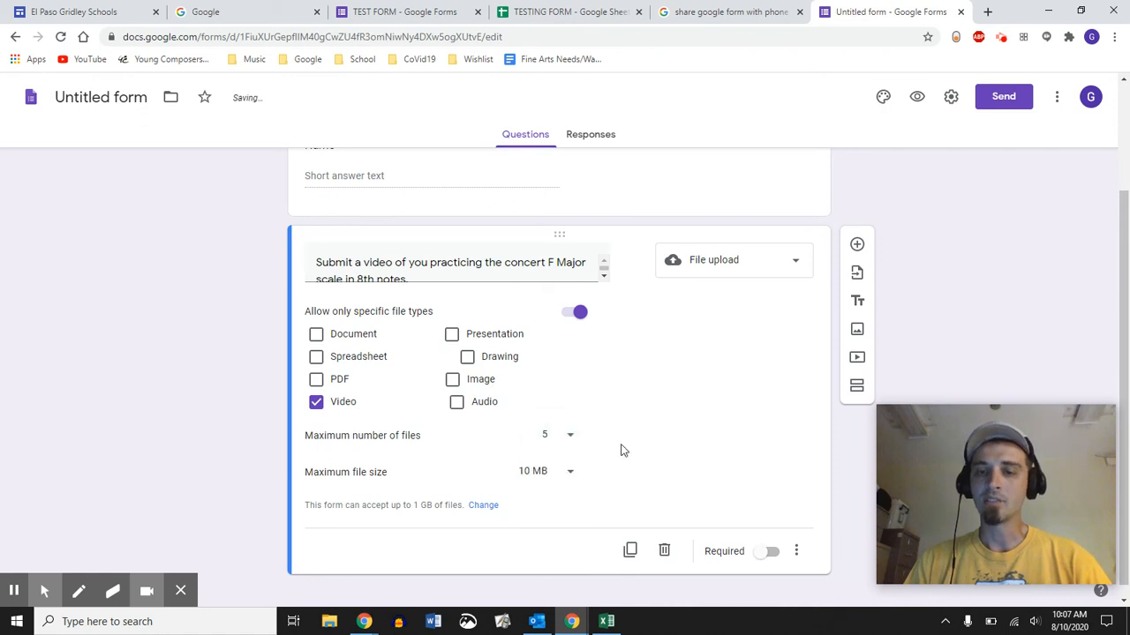
{"action": "mouse_move", "coordinate": [667, 438]}
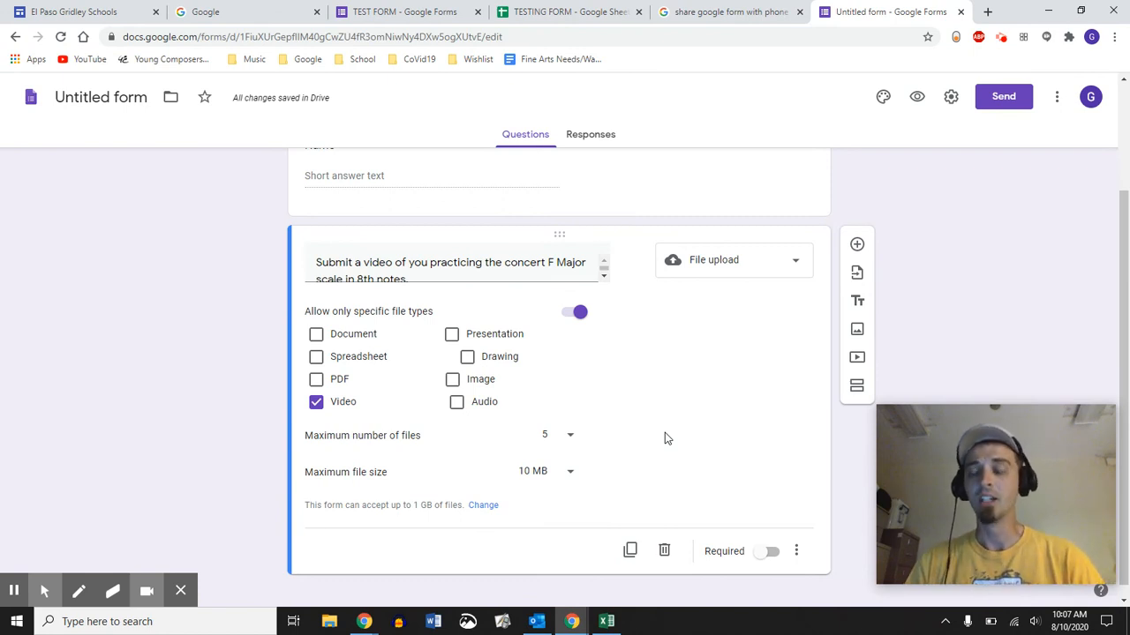
- Set the maximum size per uploaded file to 10 GB
{"action": "left_click", "coordinate": [545, 470]}
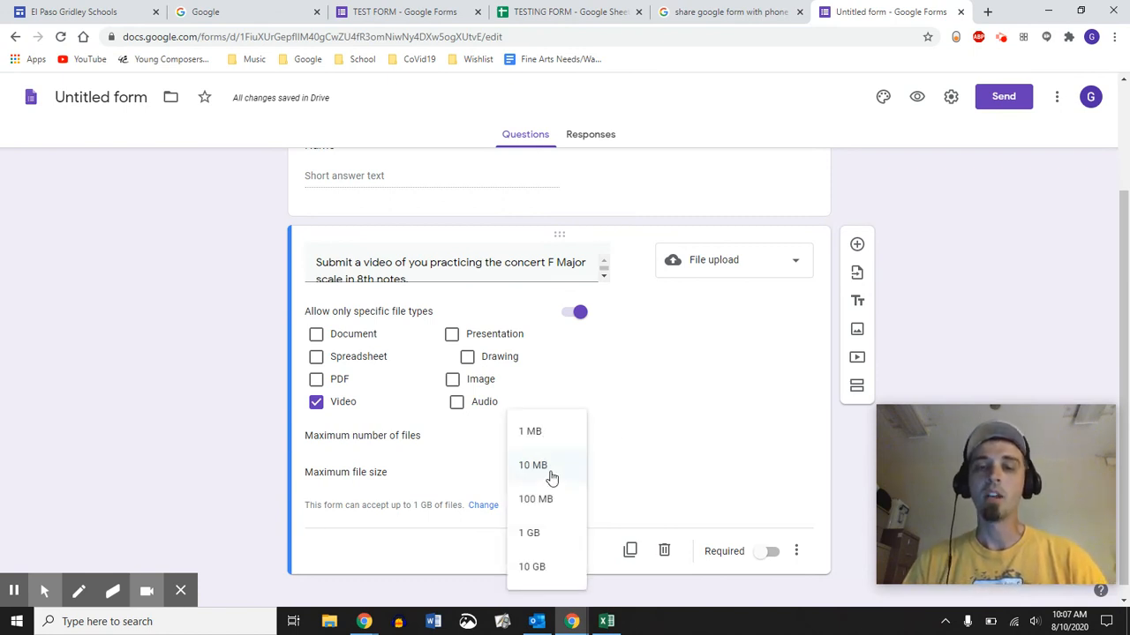
{"action": "left_click", "coordinate": [532, 567]}
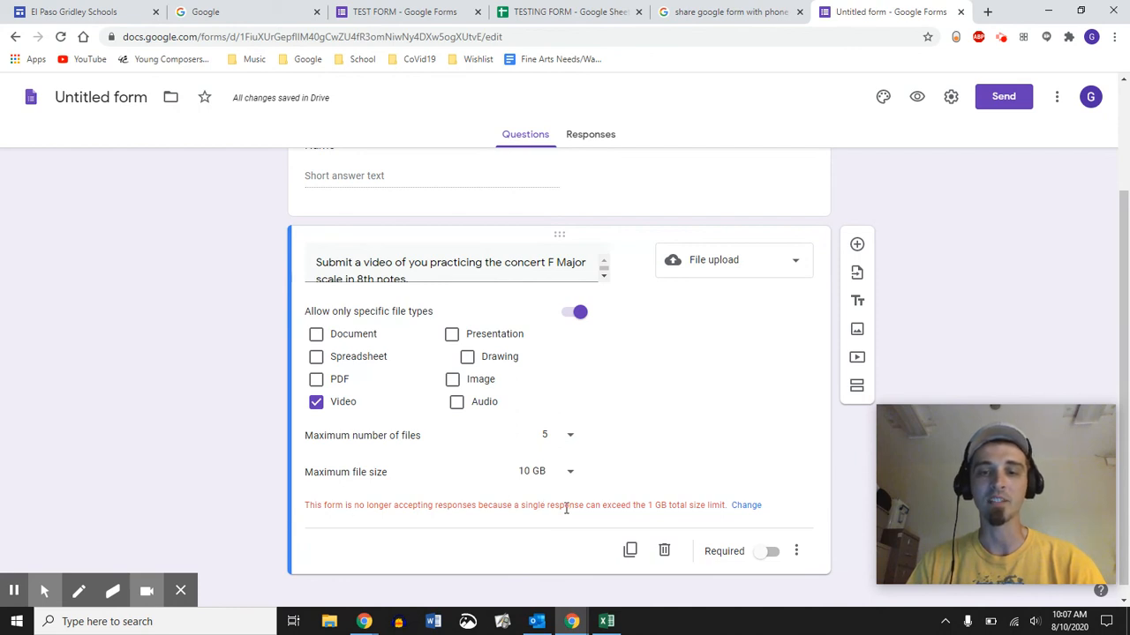
{"action": "mouse_move", "coordinate": [717, 517]}
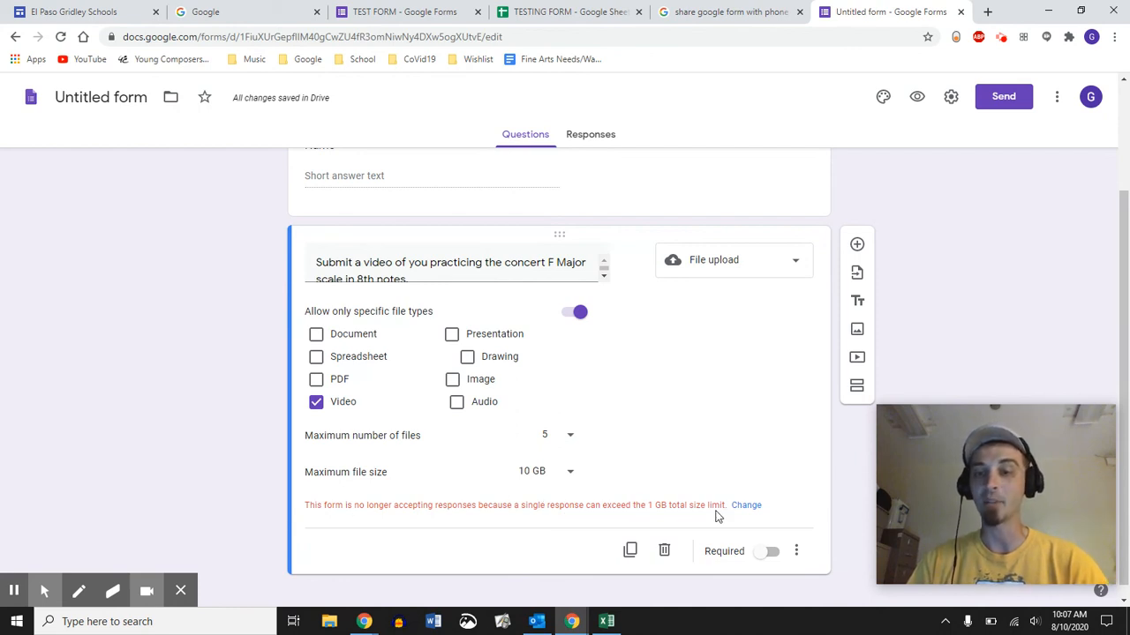
{"action": "mouse_move", "coordinate": [720, 507]}
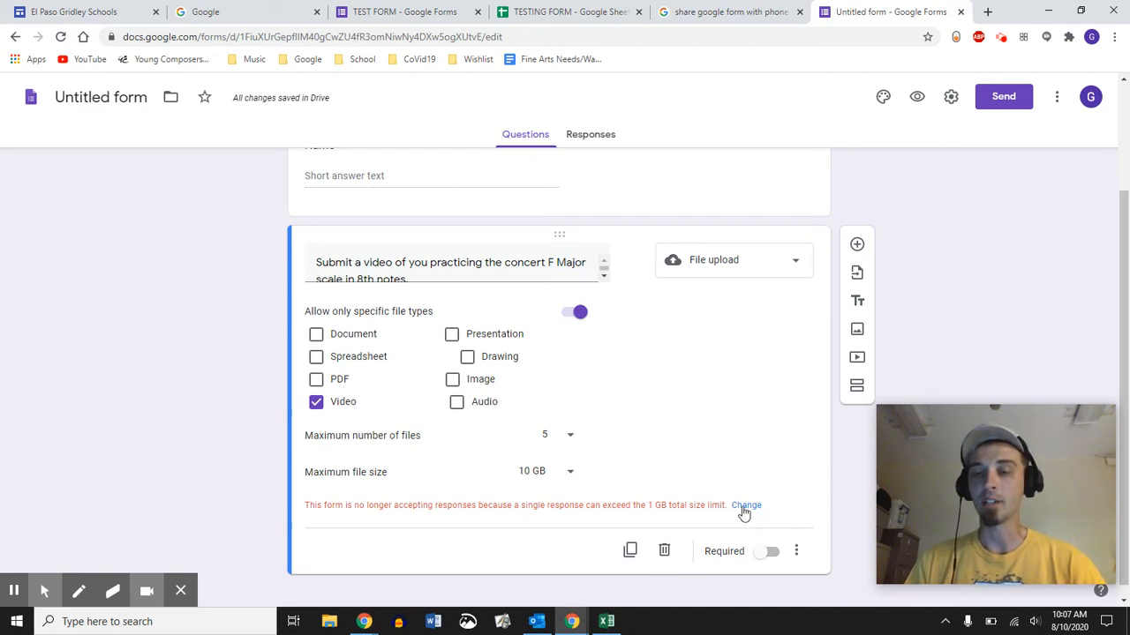
- Raise the form's total upload limit to 1 TB and mark the video question required
{"action": "left_click", "coordinate": [746, 504]}
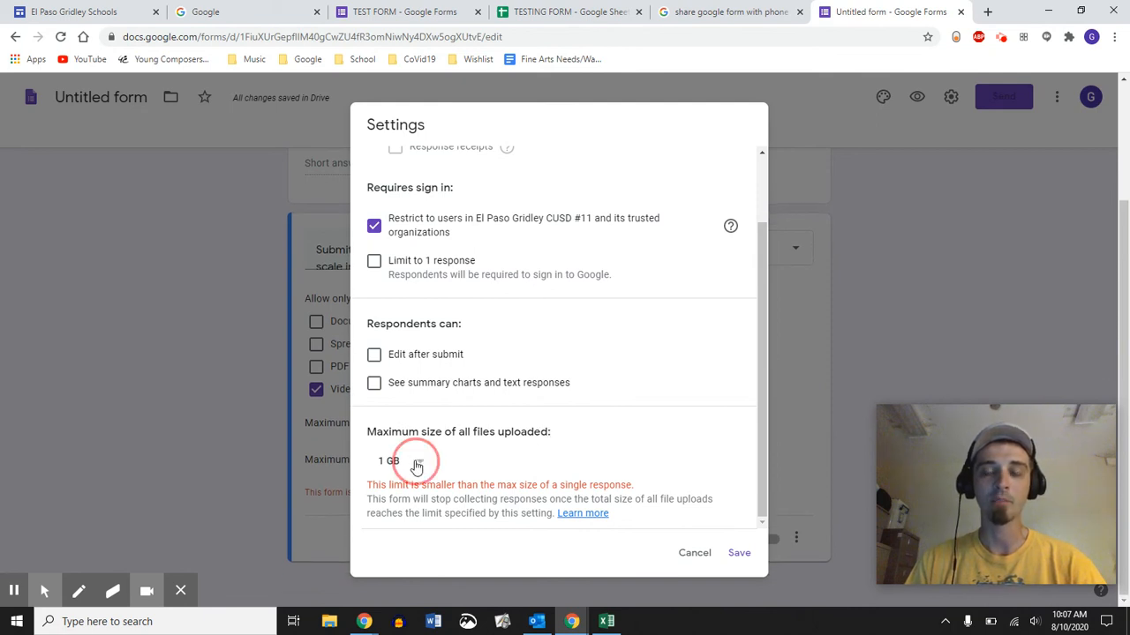
{"action": "left_click", "coordinate": [393, 461]}
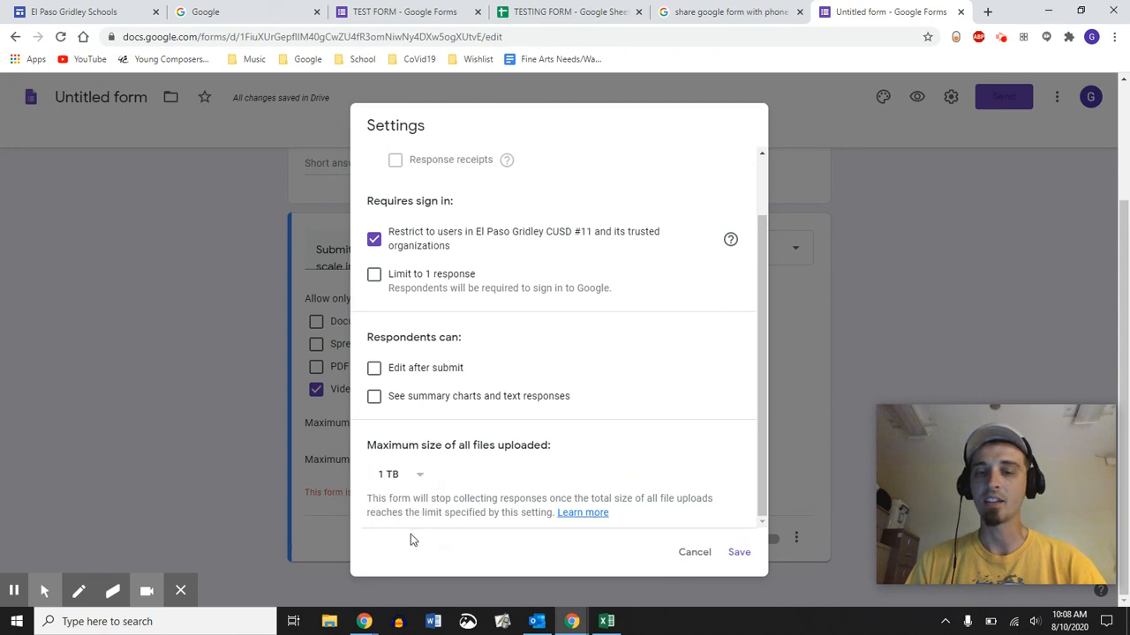
{"action": "left_click", "coordinate": [739, 551]}
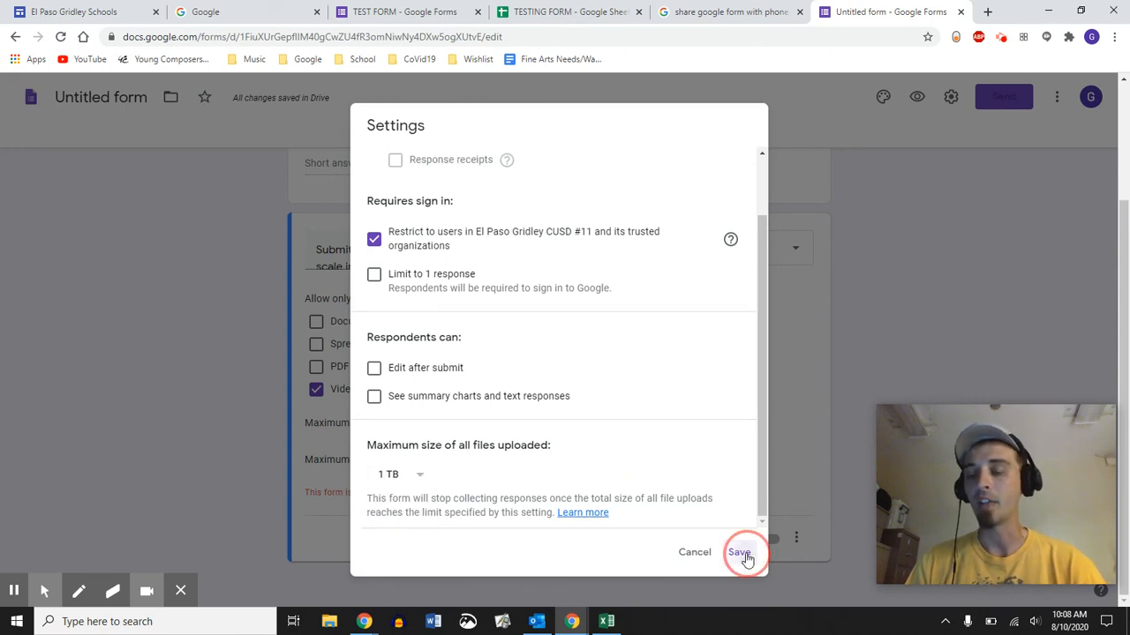
{"action": "left_click", "coordinate": [738, 552]}
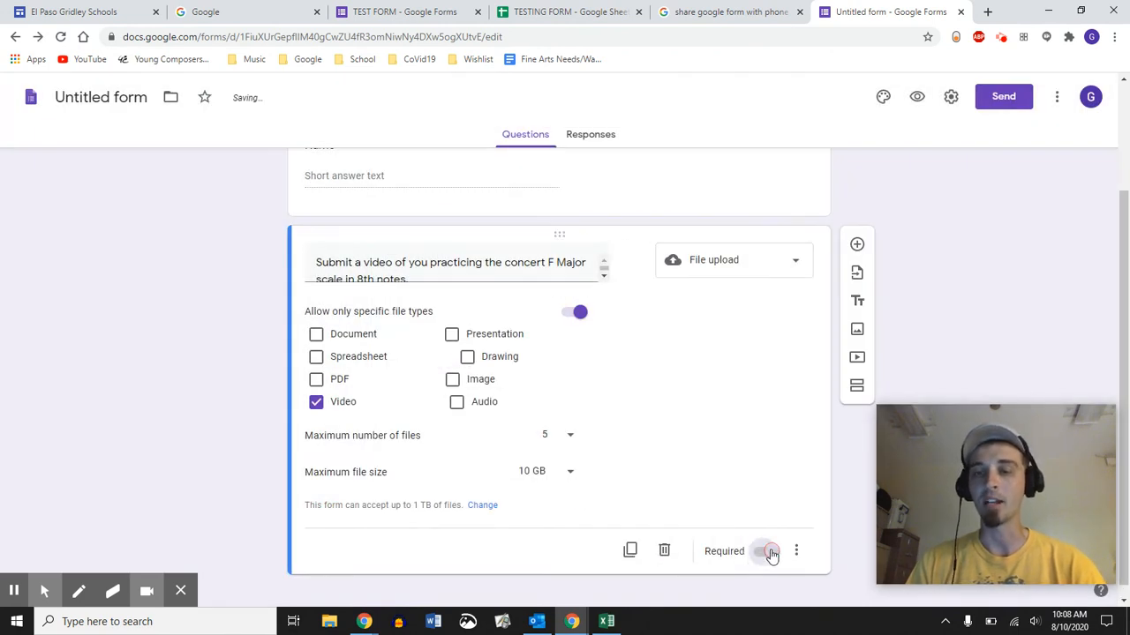
{"action": "left_click", "coordinate": [768, 551]}
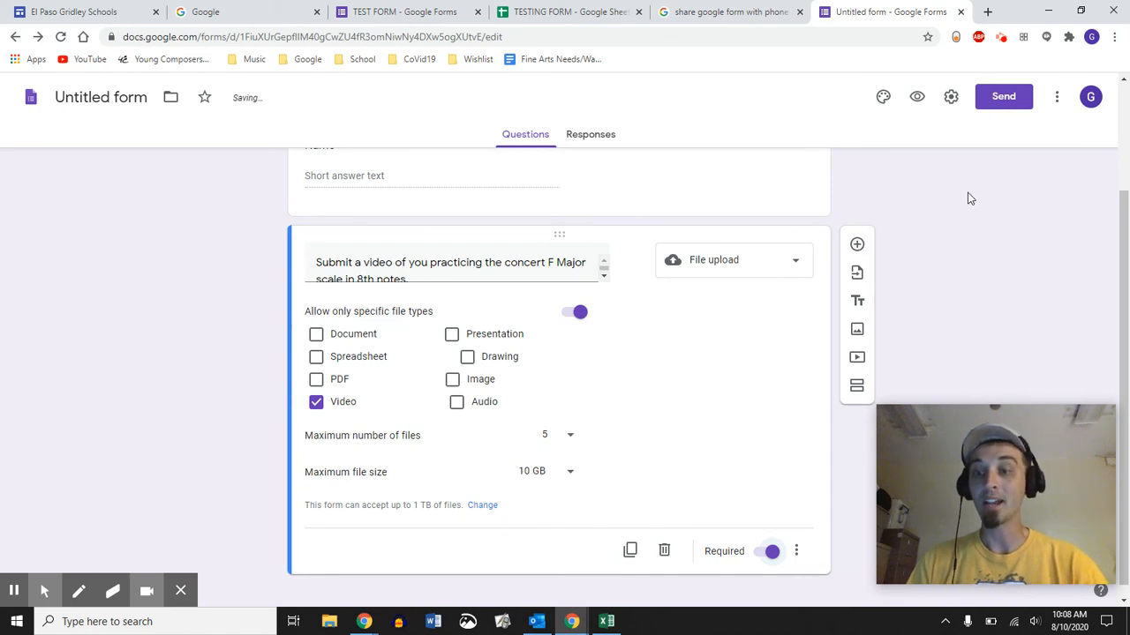
{"action": "left_click", "coordinate": [1003, 96]}
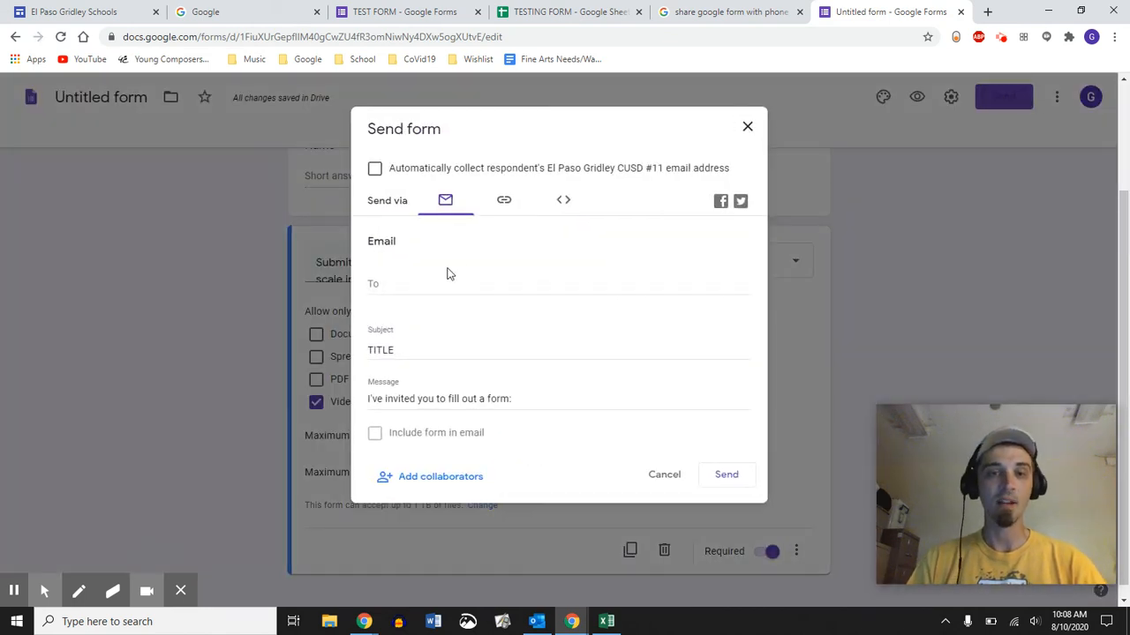
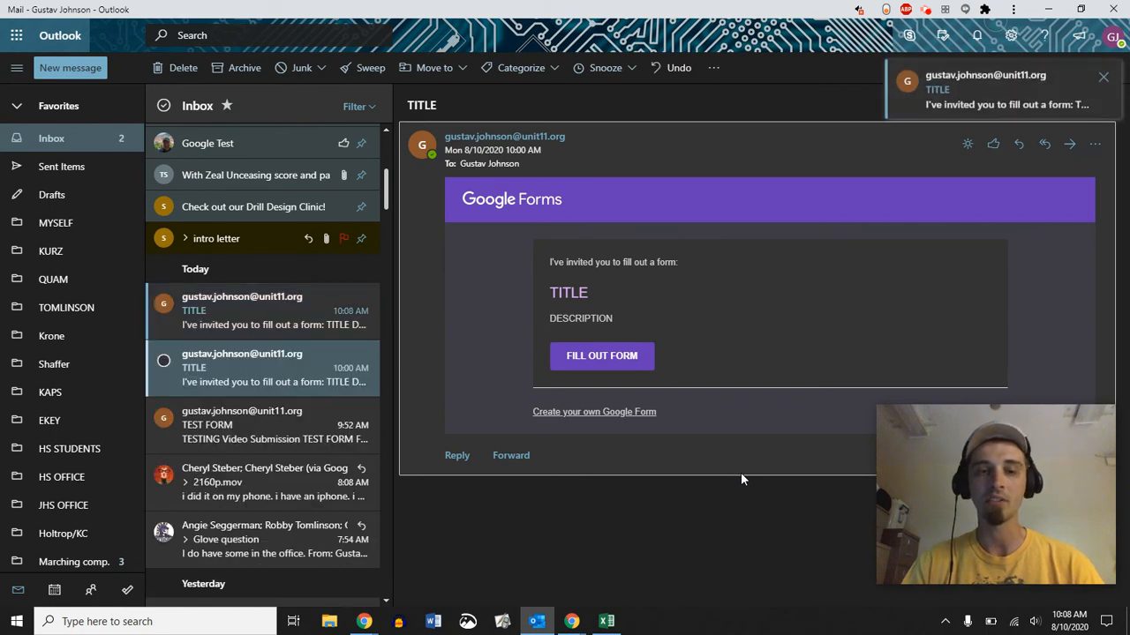
{"action": "left_click", "coordinate": [265, 310]}
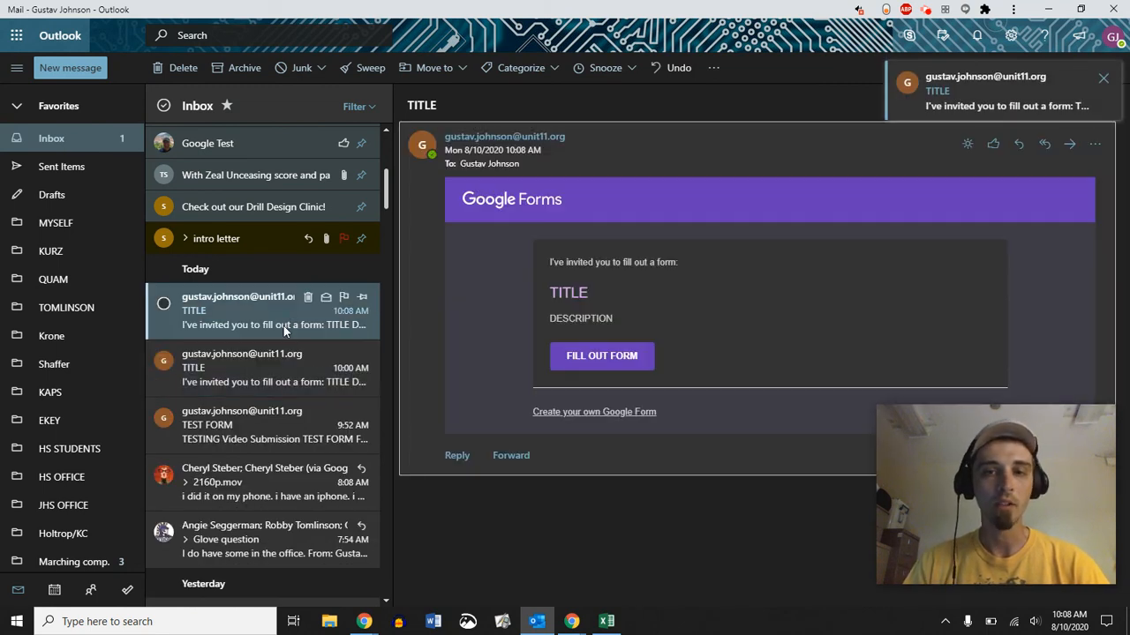
{"action": "left_click", "coordinate": [601, 356]}
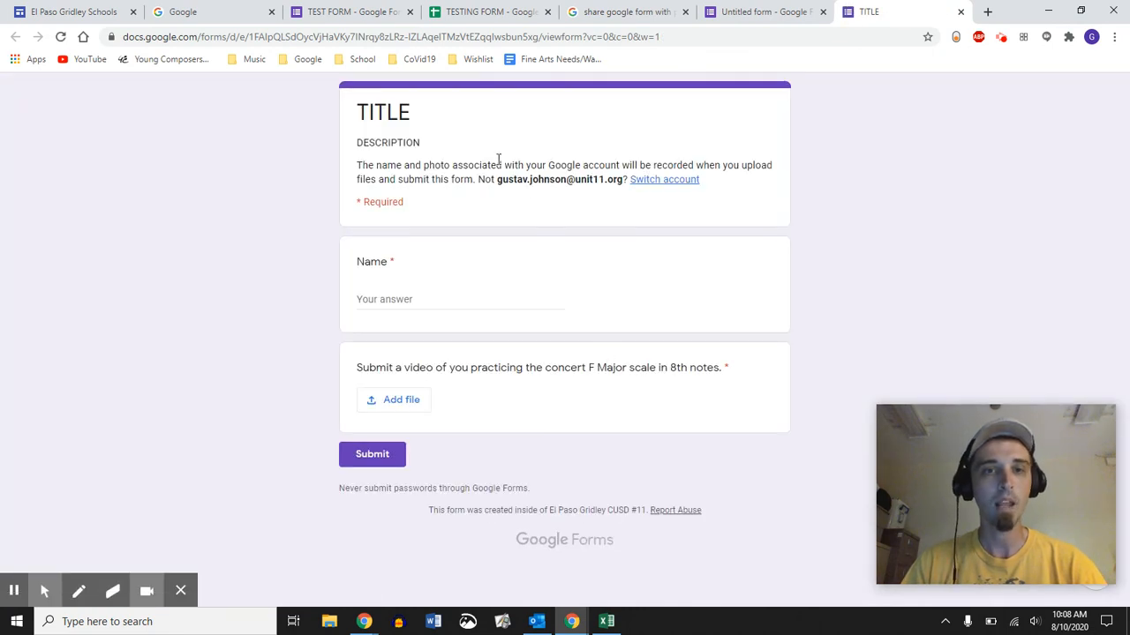
{"action": "mouse_move", "coordinate": [718, 239]}
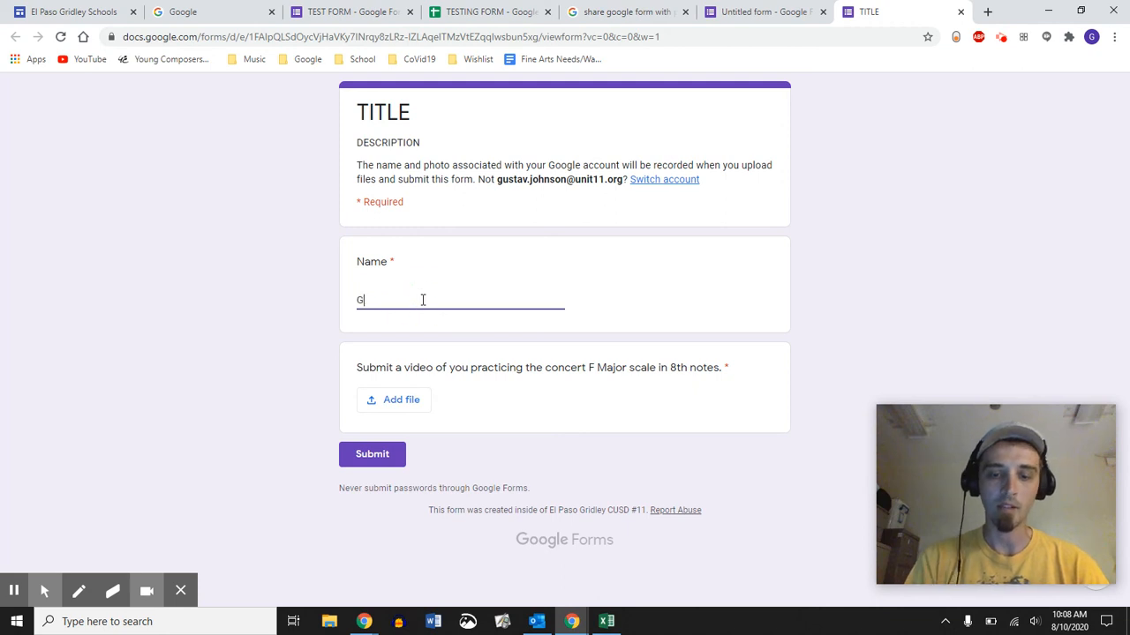
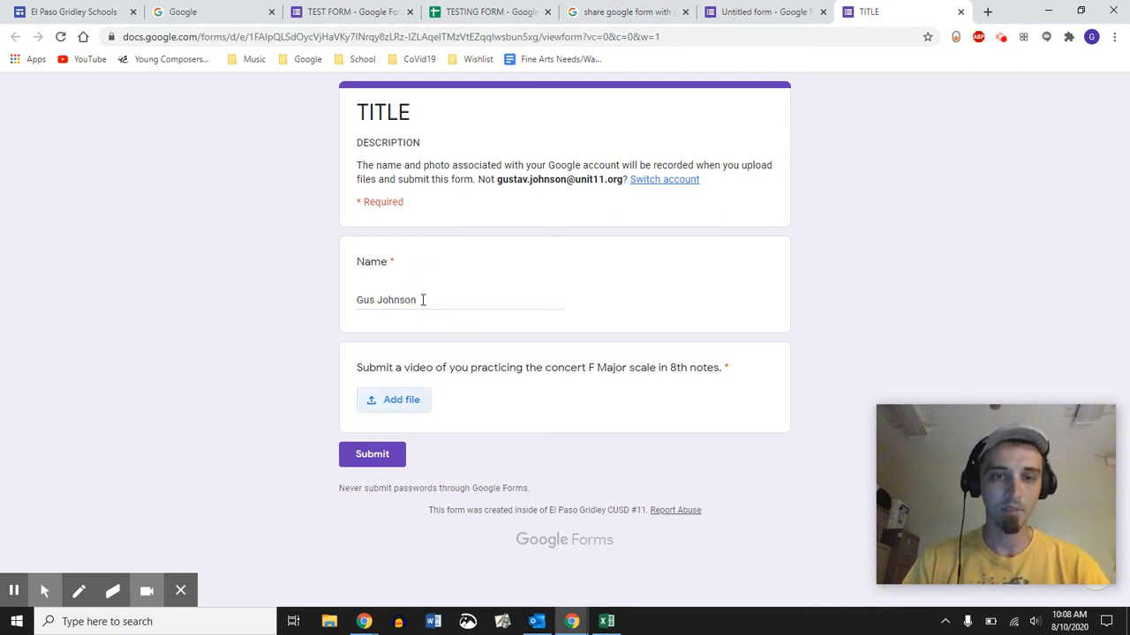
{"action": "left_click", "coordinate": [394, 399]}
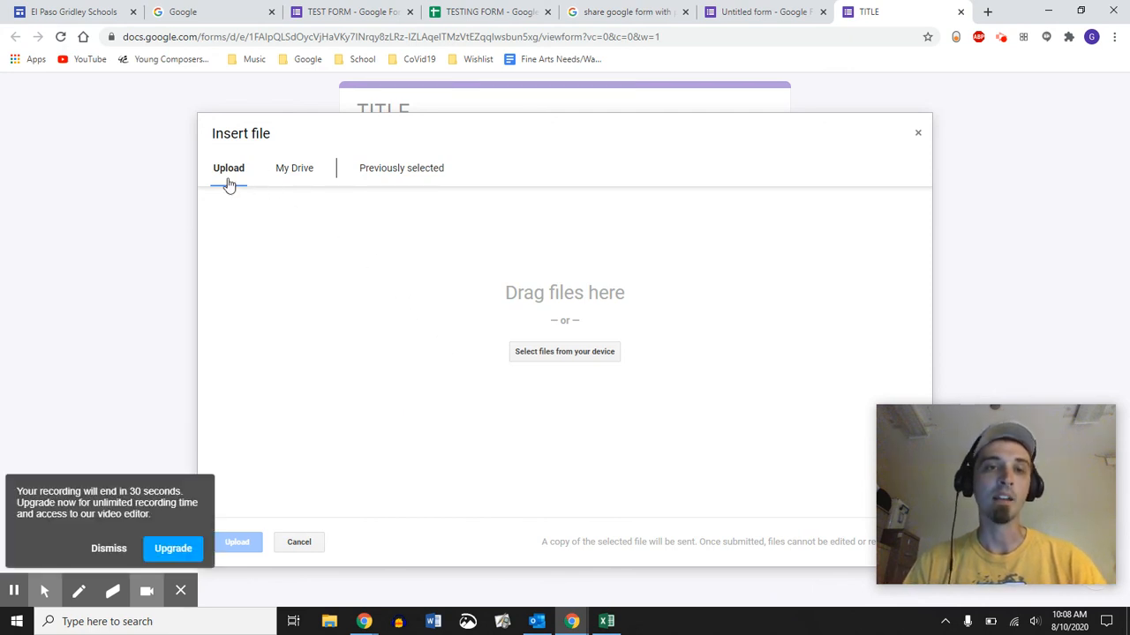
{"action": "mouse_move", "coordinate": [501, 225]}
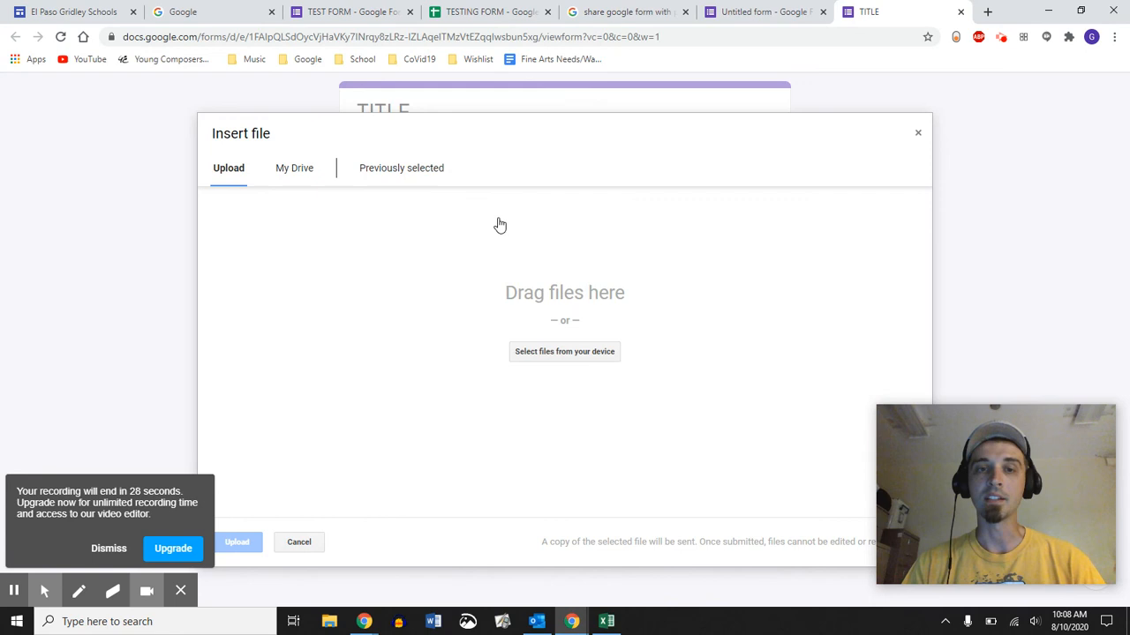